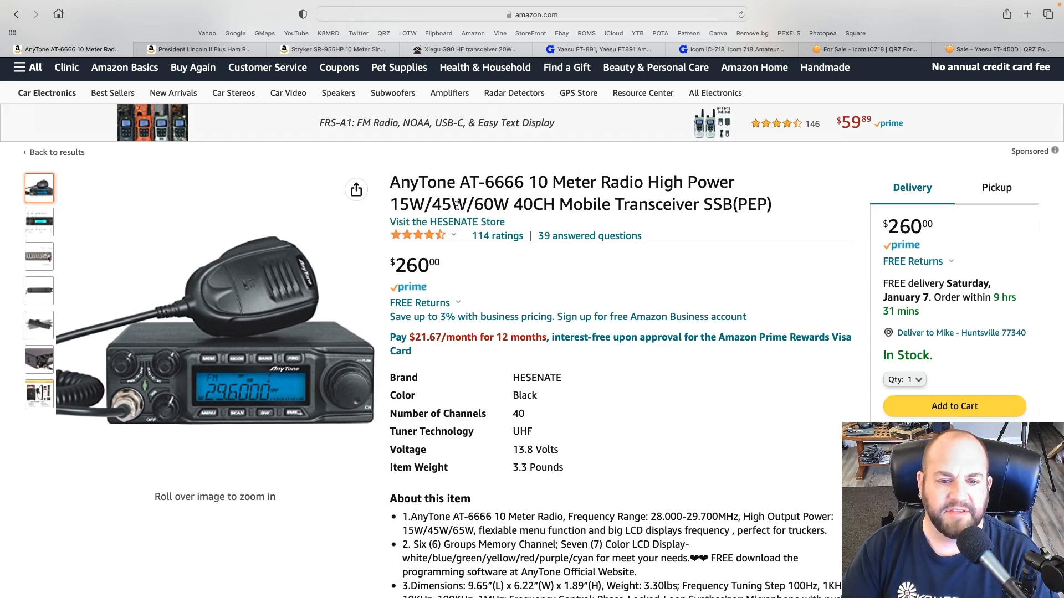
pyautogui.moveTo(748, 206)
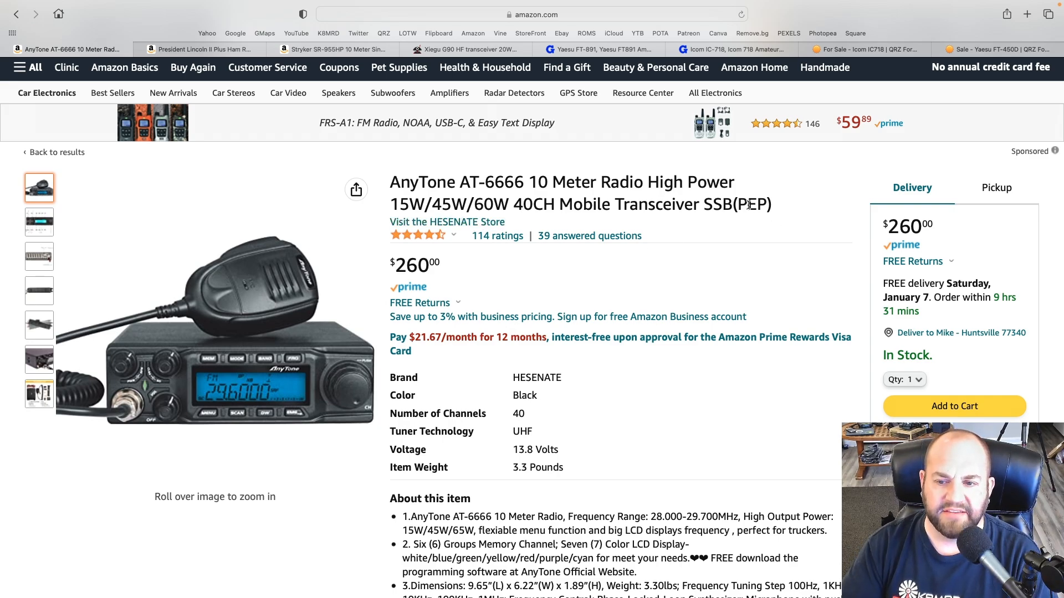
pyautogui.moveTo(211, 387)
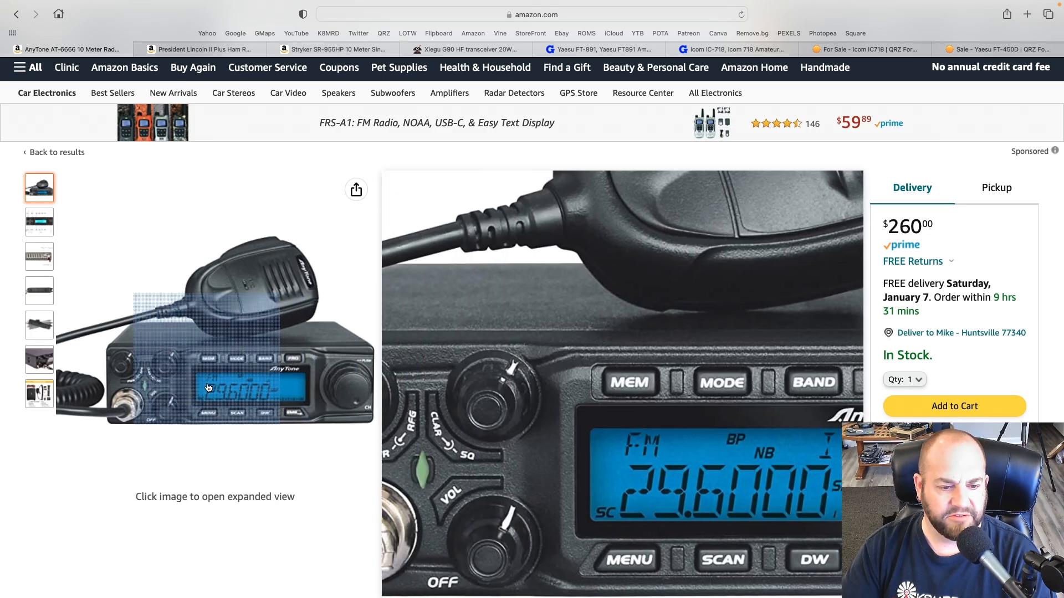
# - Show the AT-6666's labelled front-panel controls diagram and review the item specs below it
pyautogui.click(39, 222)
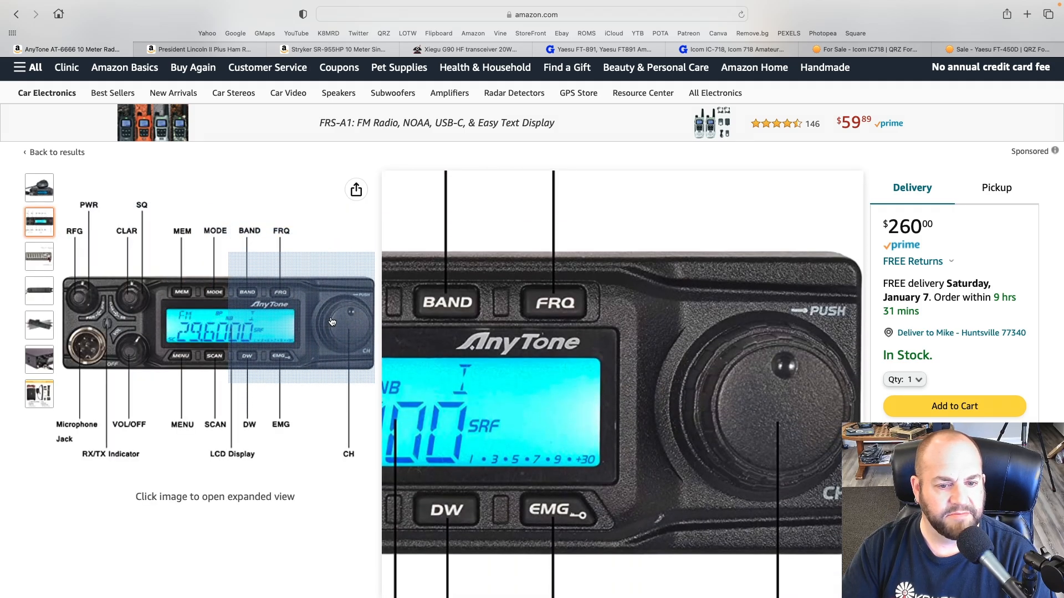
pyautogui.scroll(-3)
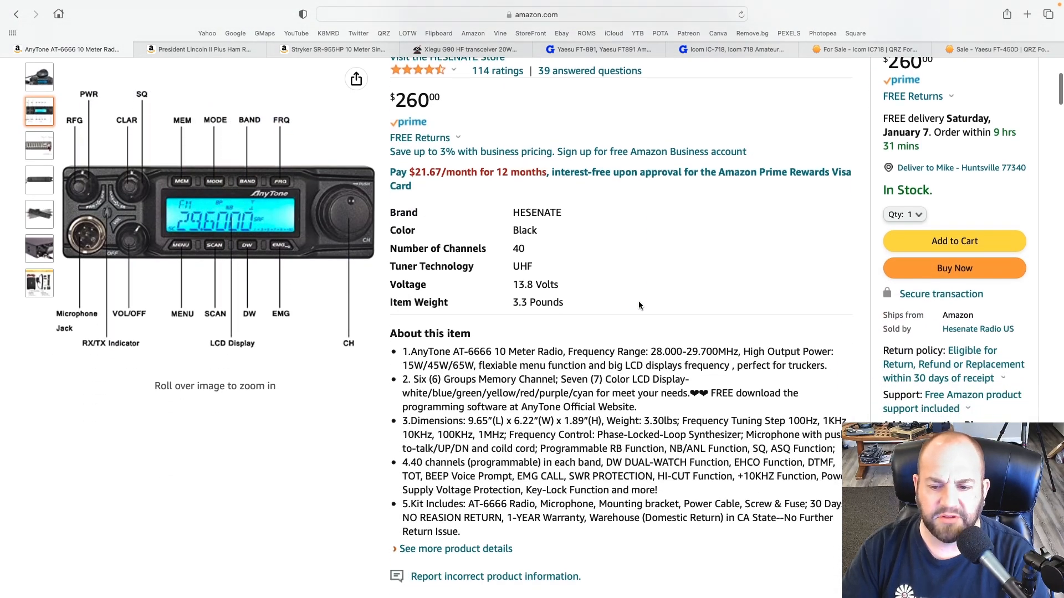
pyautogui.moveTo(649, 351); pyautogui.dragTo(725, 352)
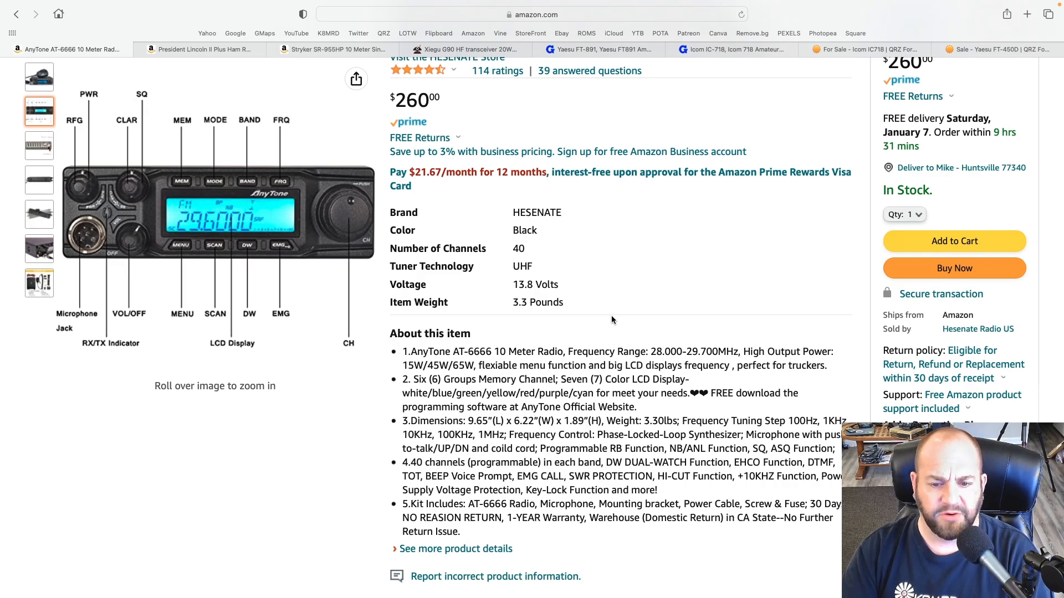
pyautogui.scroll(-3)
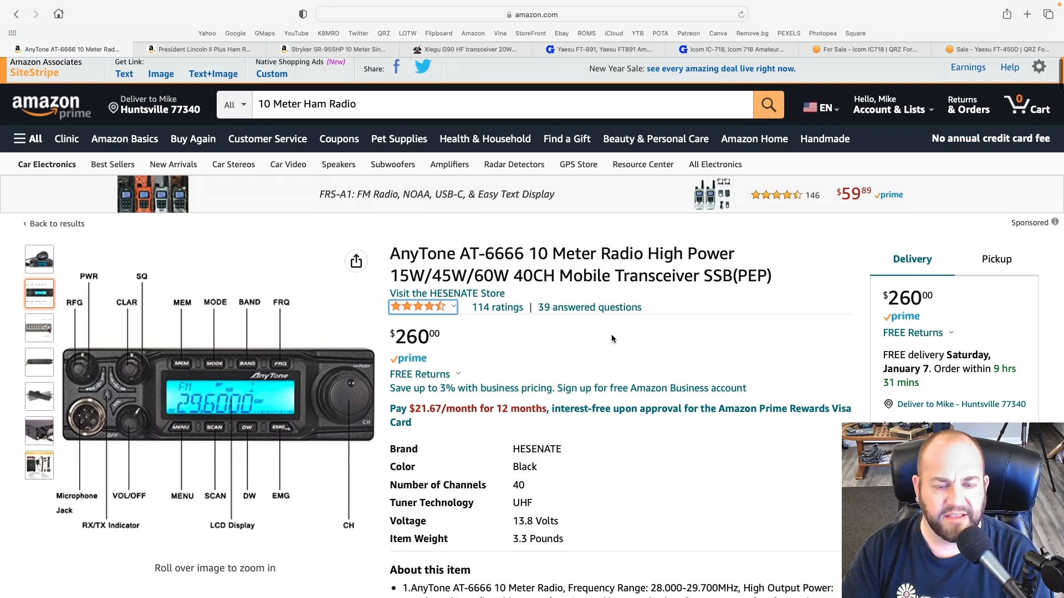
# - Switch to the President Lincoln II Plus listing and view its orange-display and 'This is not a CB!' photos
pyautogui.click(199, 48)
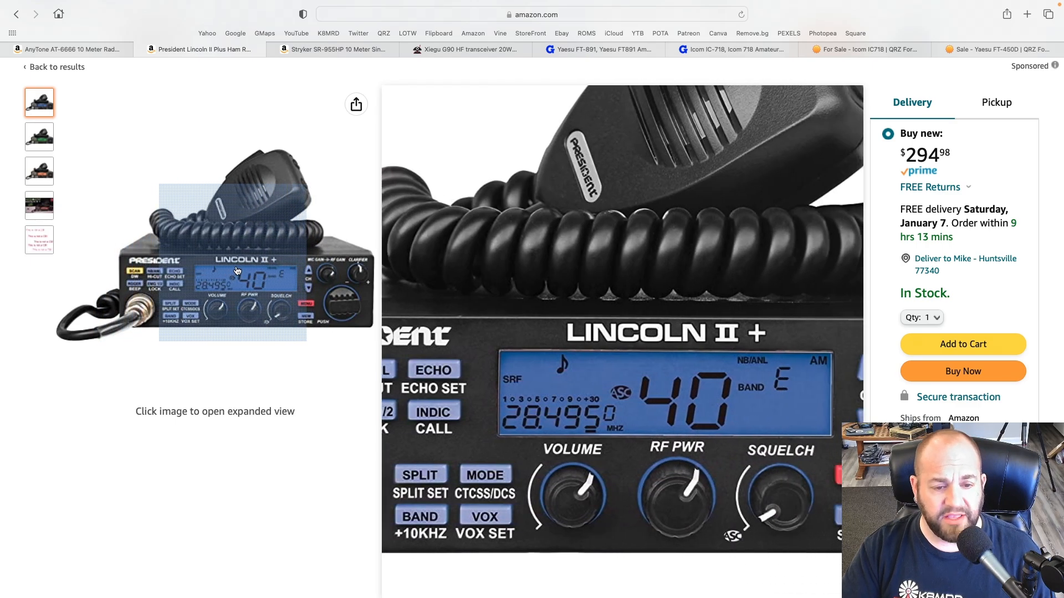
pyautogui.click(38, 171)
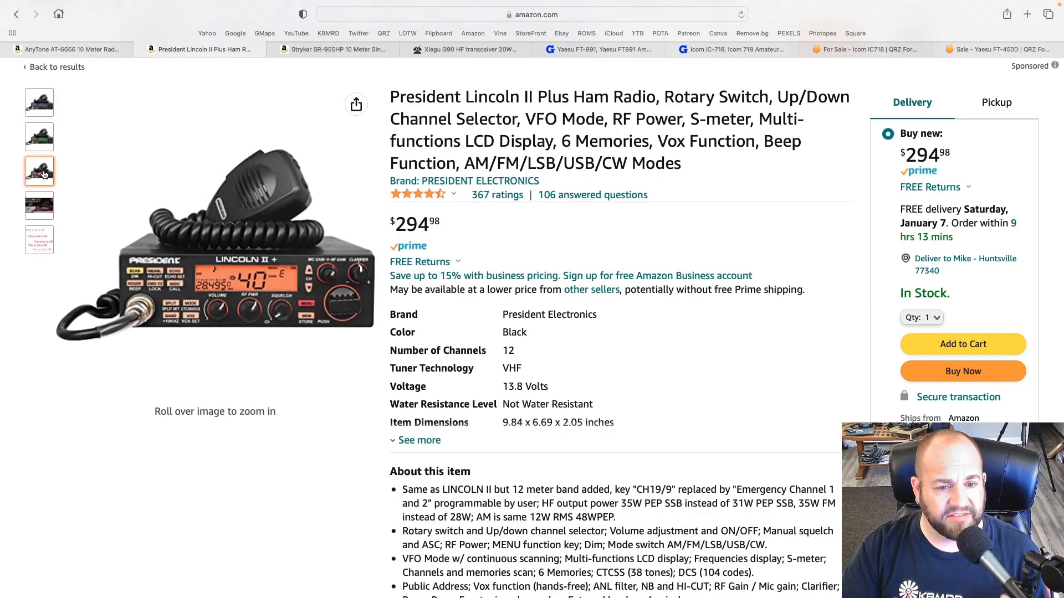
pyautogui.click(39, 207)
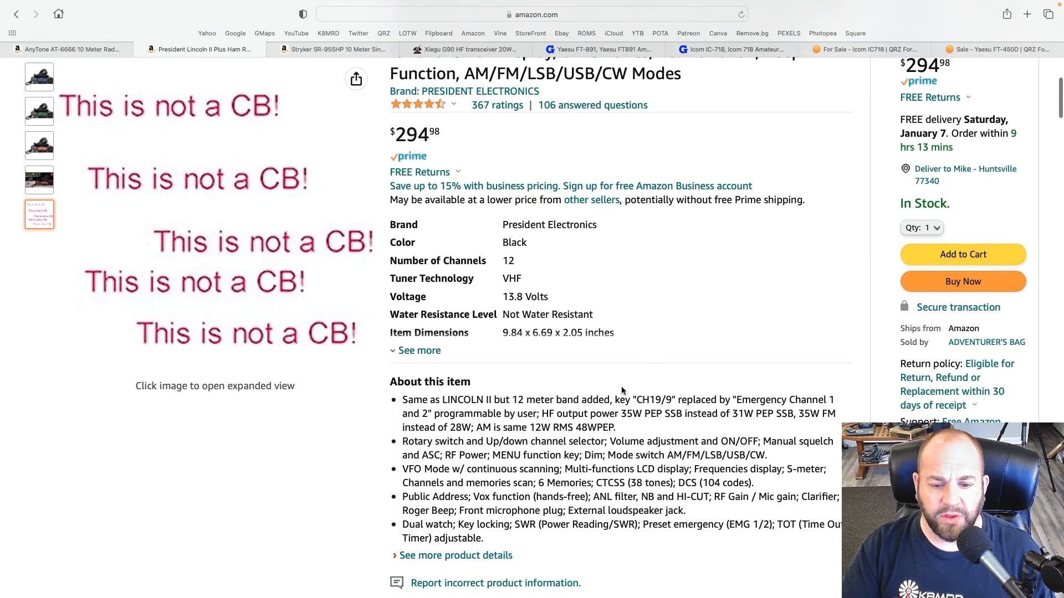
pyautogui.doubleClick(518, 400)
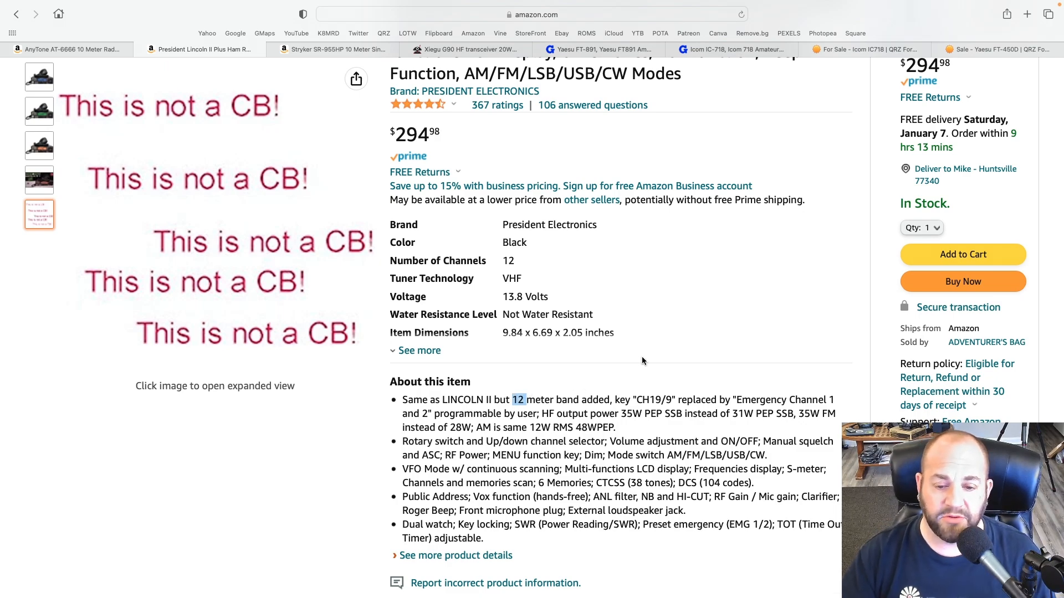
# - Read through the 'About this item' features and end on the green-display photo
pyautogui.scroll(-3)
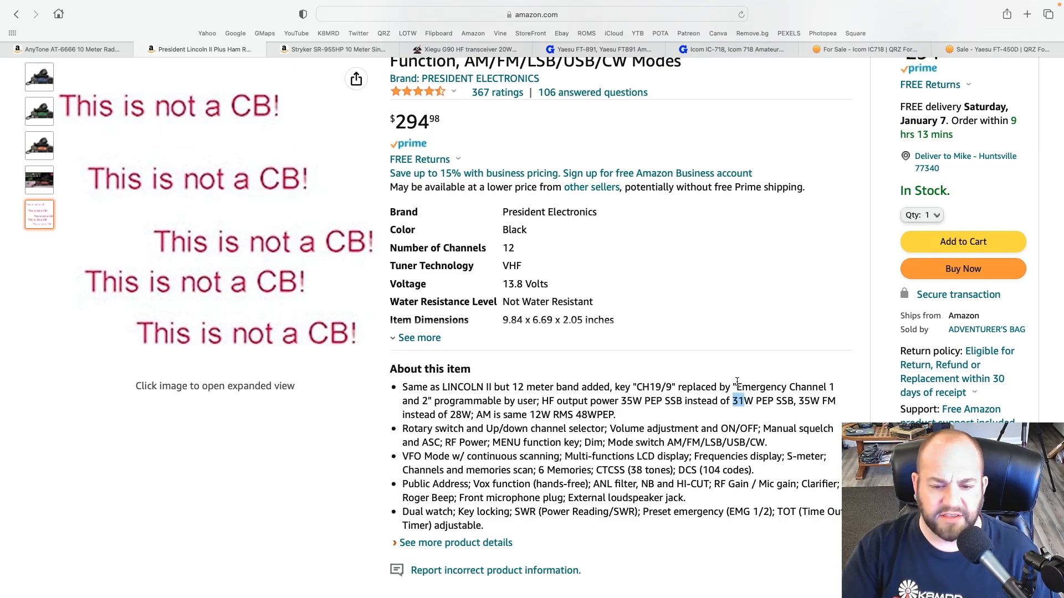
pyautogui.scroll(-3)
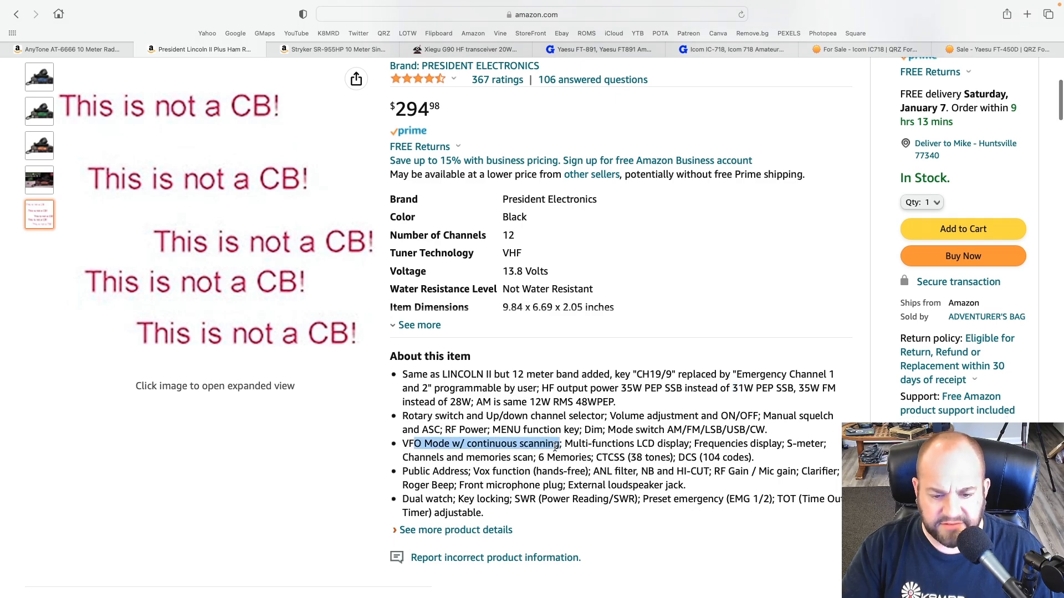
pyautogui.scroll(-3)
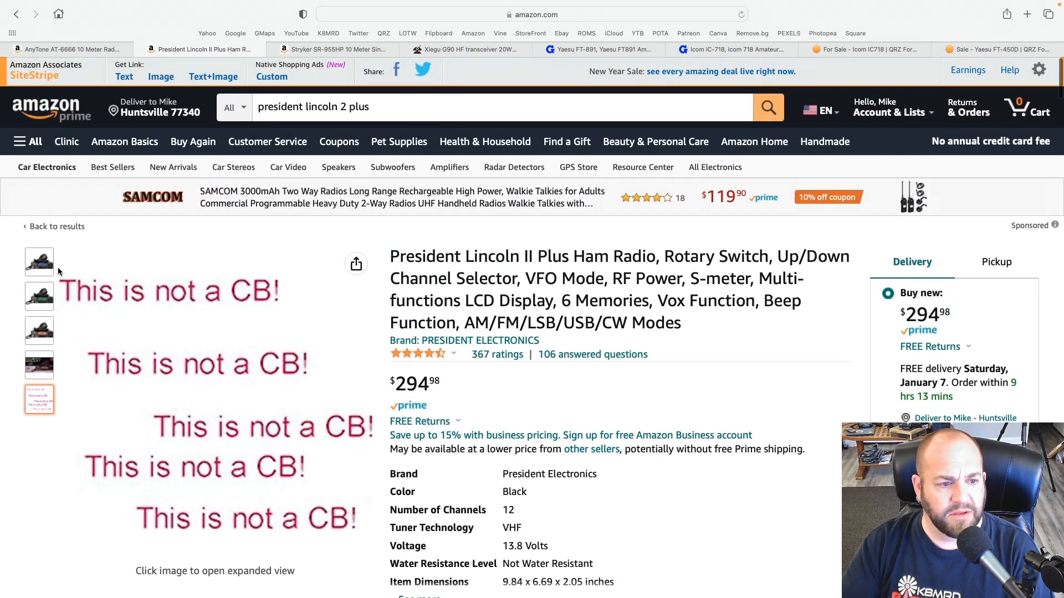
pyautogui.click(39, 262)
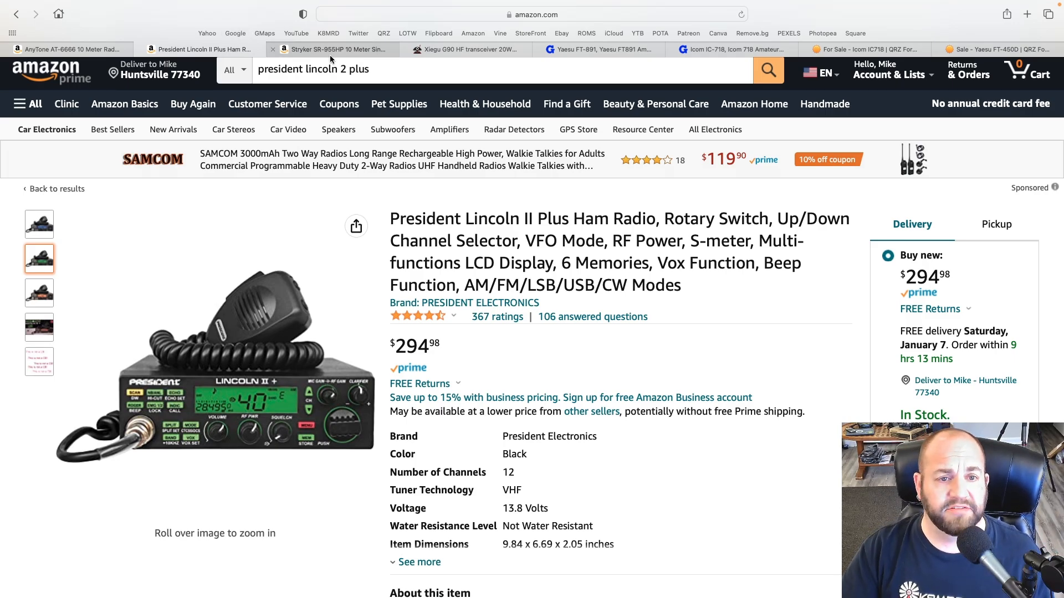
# - Switch to the Stryker SR-955HP listing and view its red-lit, blue-lit and internal circuitry photos
pyautogui.click(331, 49)
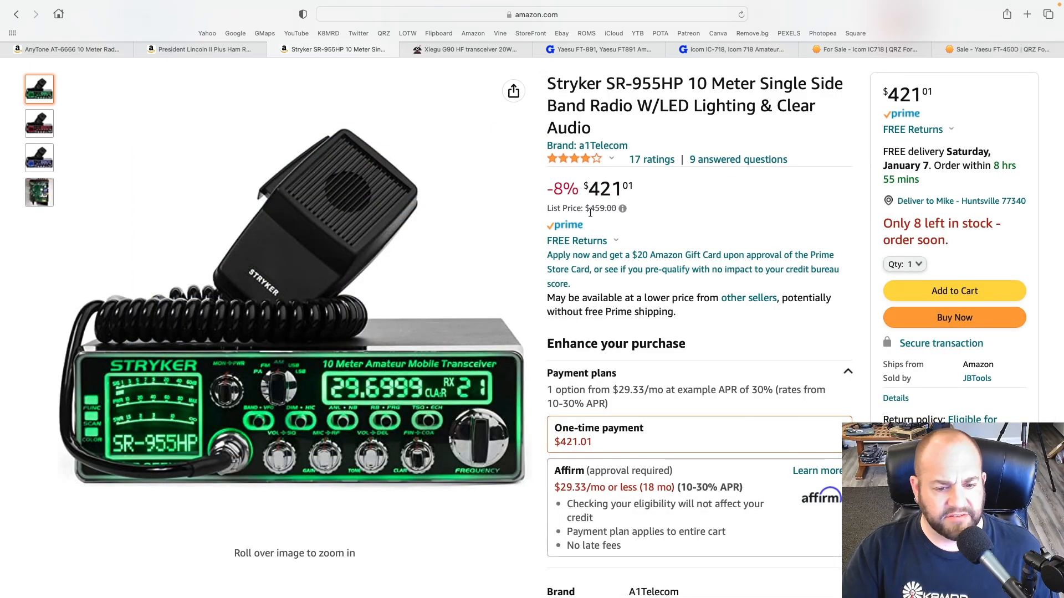
pyautogui.click(40, 123)
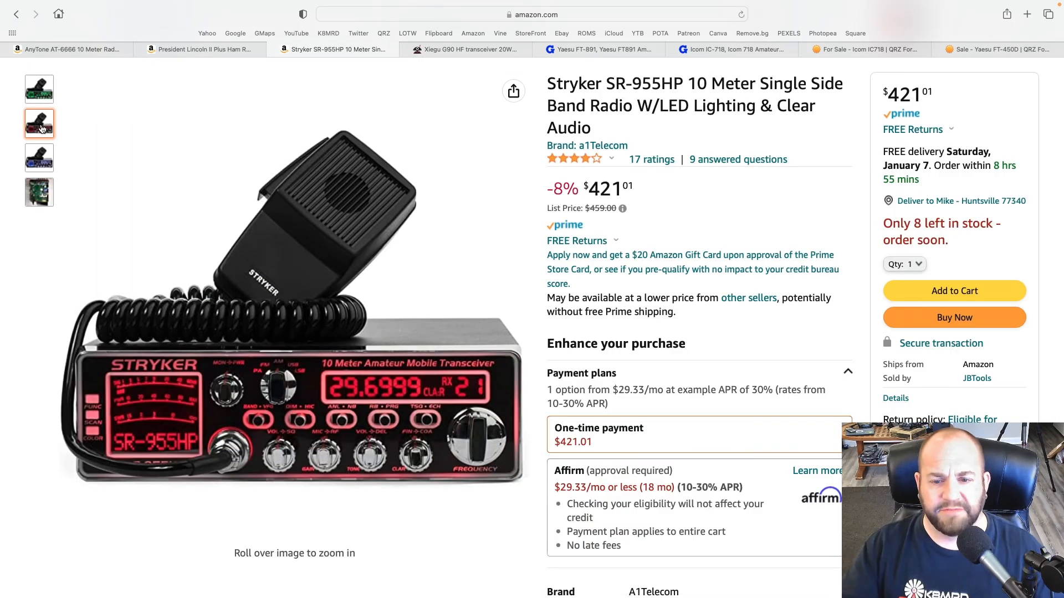
pyautogui.click(39, 157)
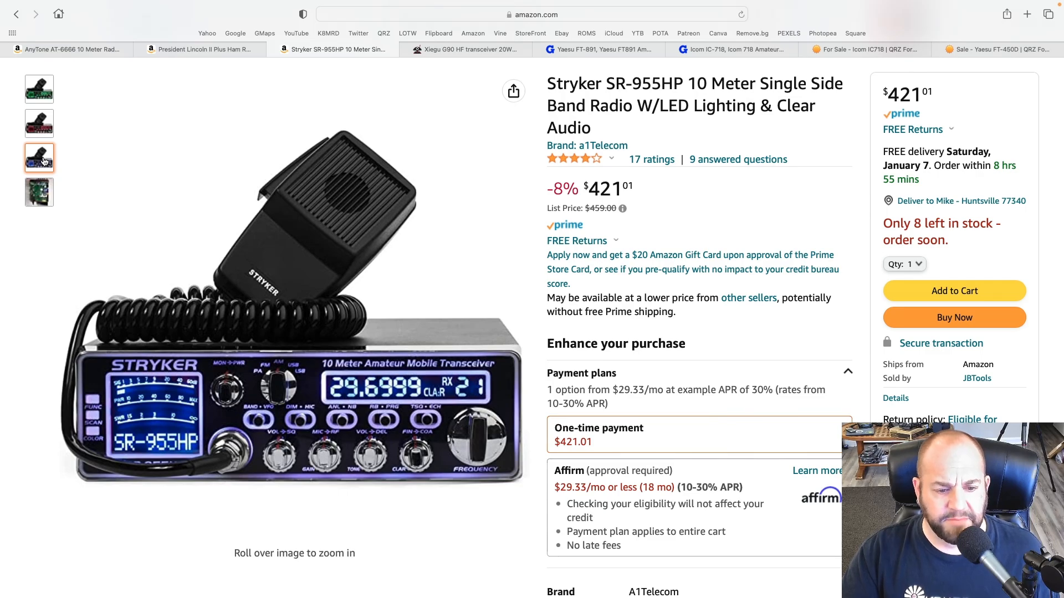
pyautogui.click(39, 192)
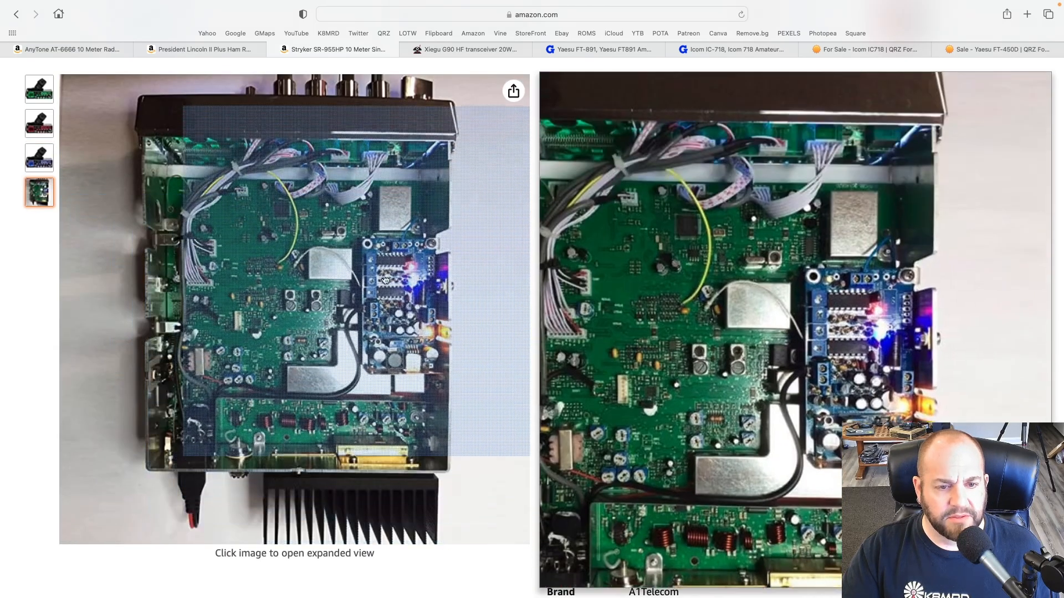
# - Skim further down the listing and return to the red-lit radio photo
pyautogui.scroll(-3)
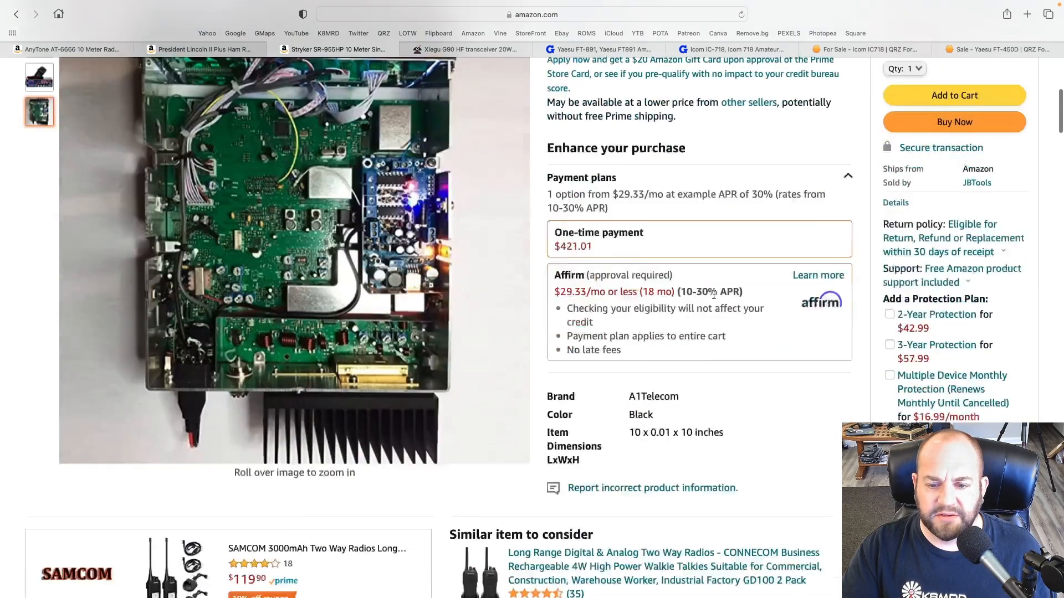
pyautogui.scroll(-3)
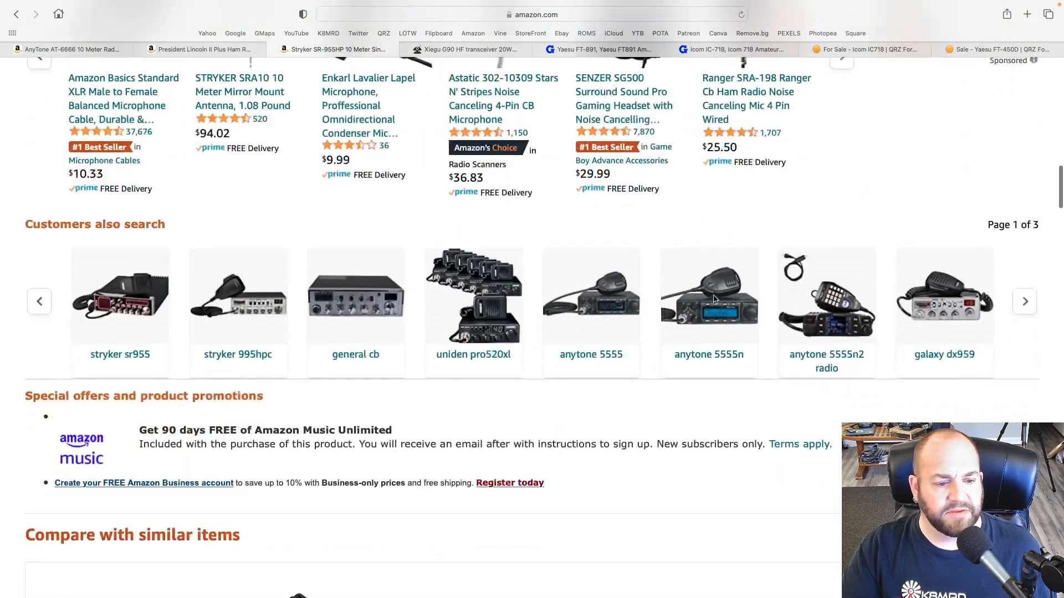
pyautogui.scroll(3)
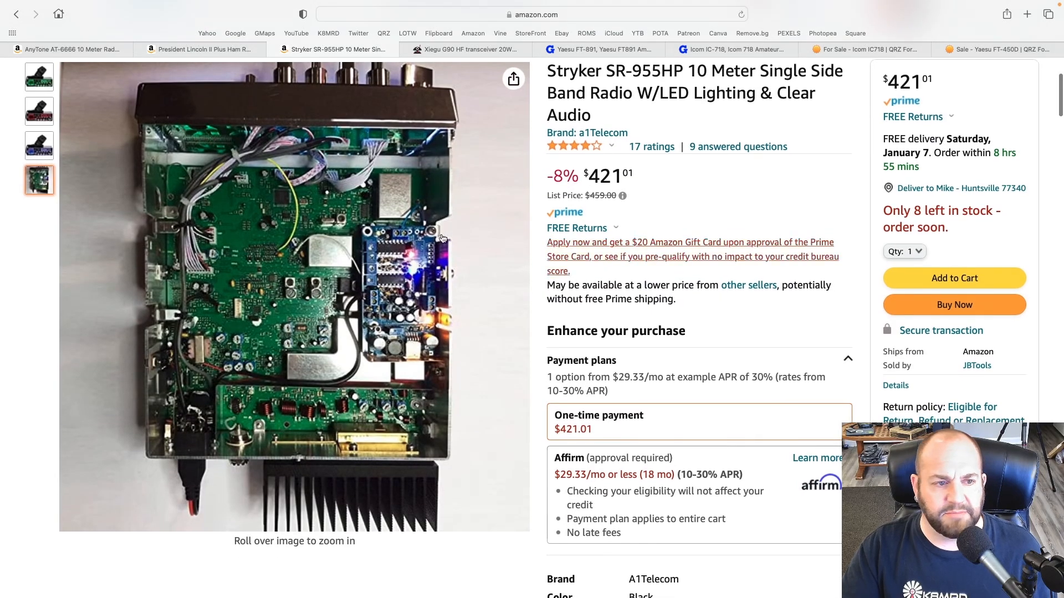
pyautogui.click(39, 123)
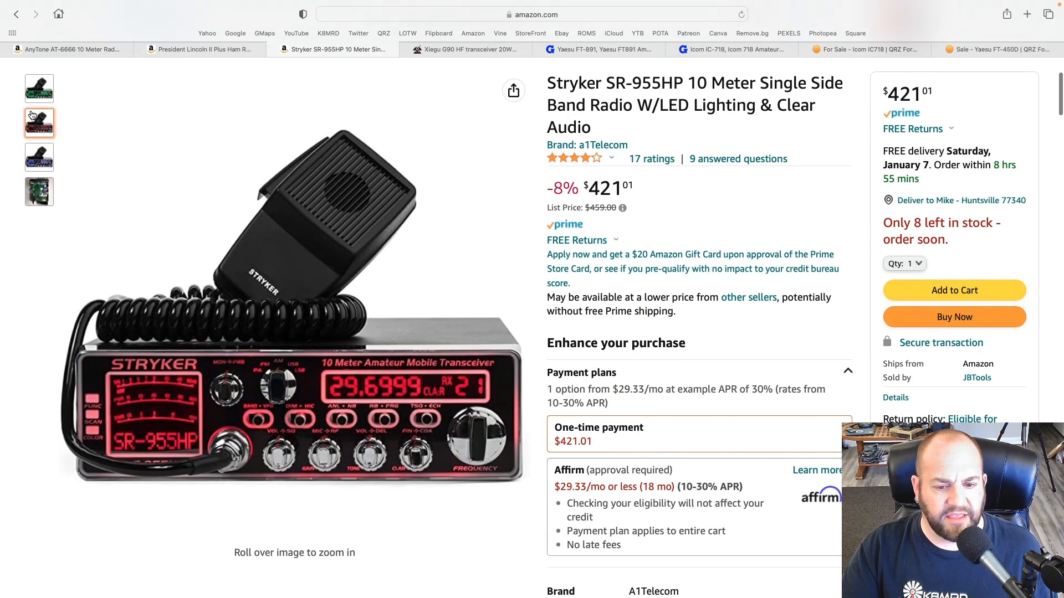
pyautogui.click(39, 89)
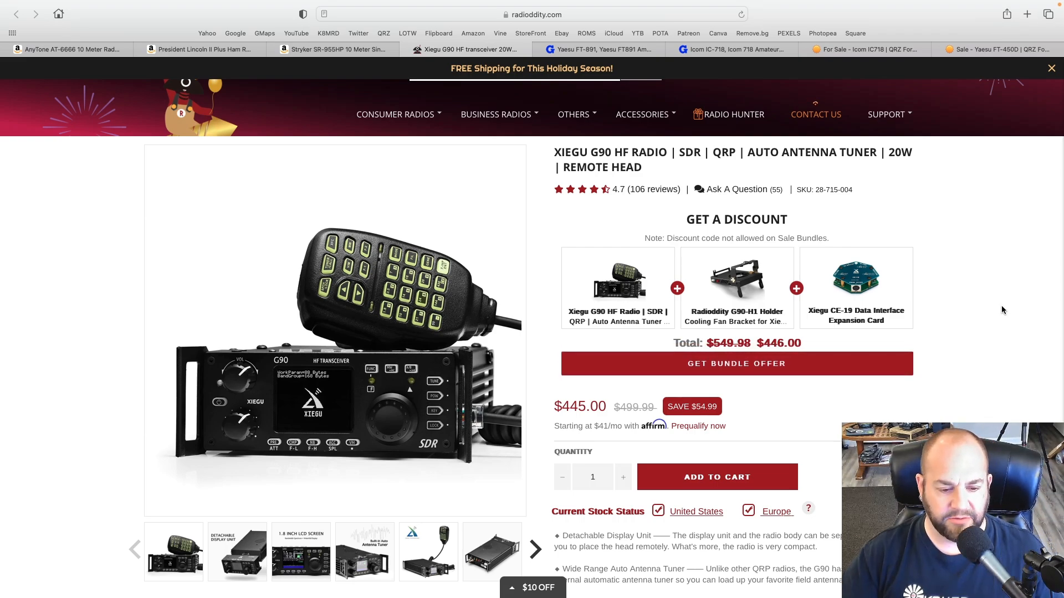
# - View the Xiegu G90's display unit, LCD, antenna tuner and microphone photos, then the price and bundle details
pyautogui.click(237, 551)
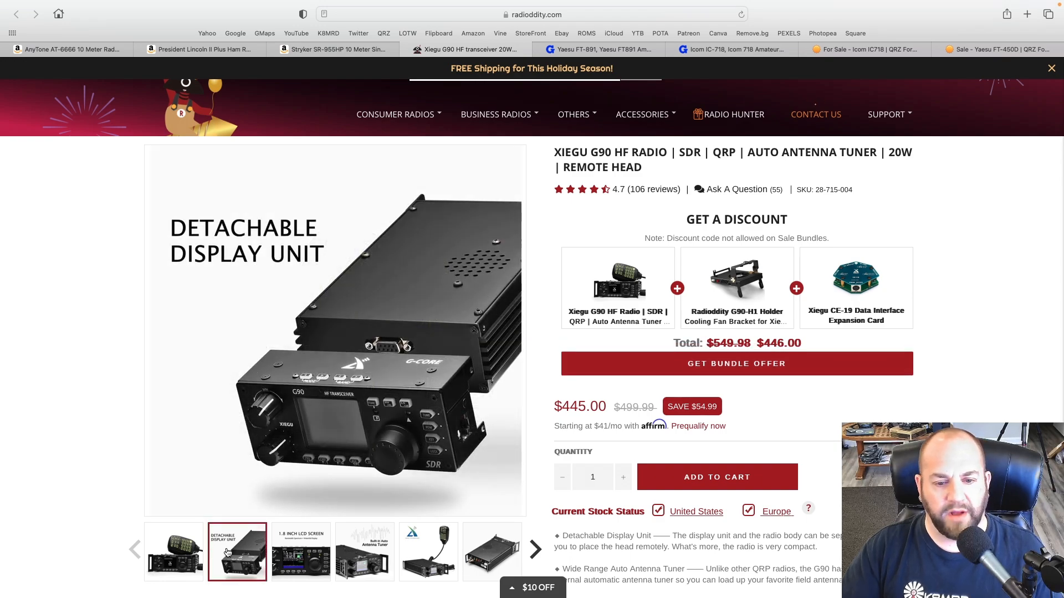
pyautogui.click(300, 551)
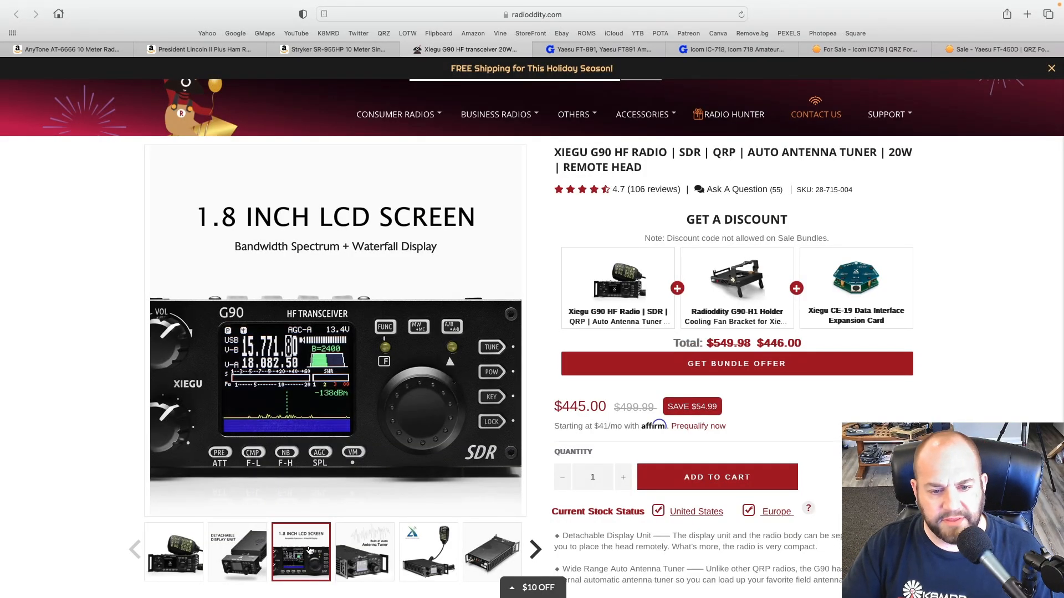
pyautogui.click(365, 551)
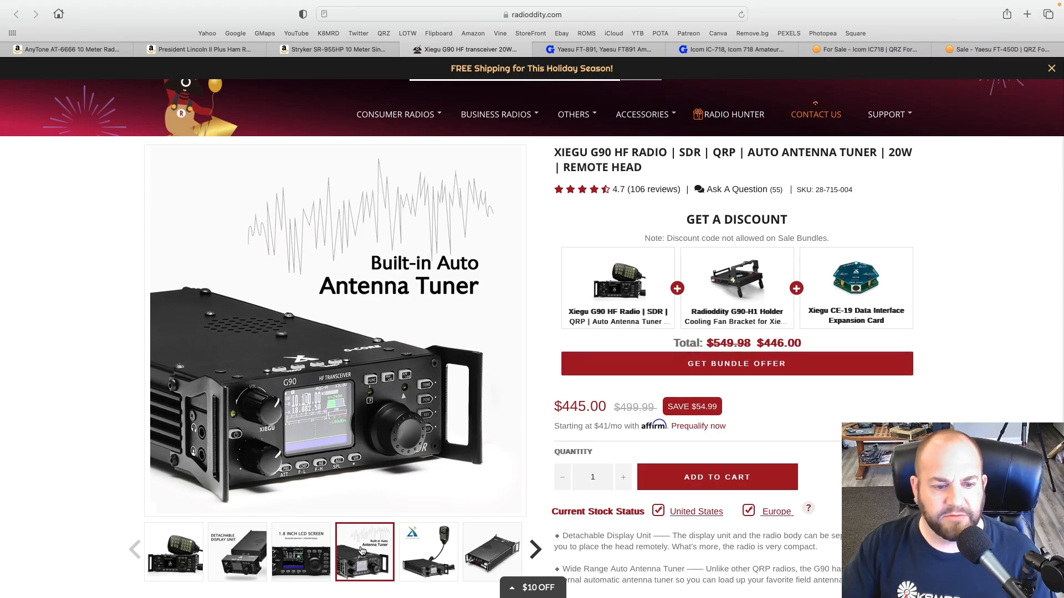
pyautogui.click(427, 551)
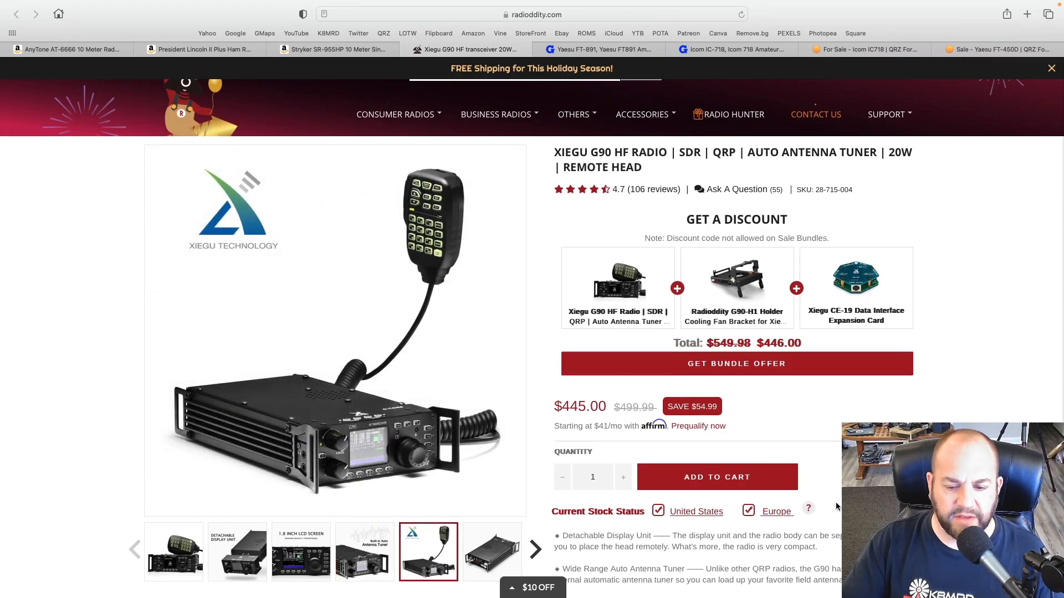
pyautogui.scroll(-3)
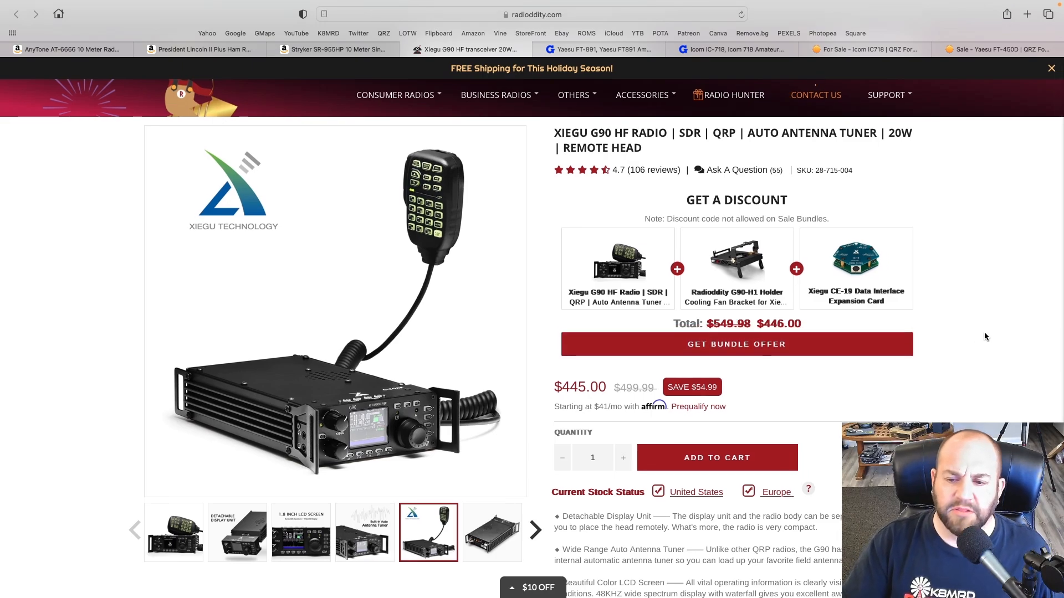
pyautogui.moveTo(616, 258)
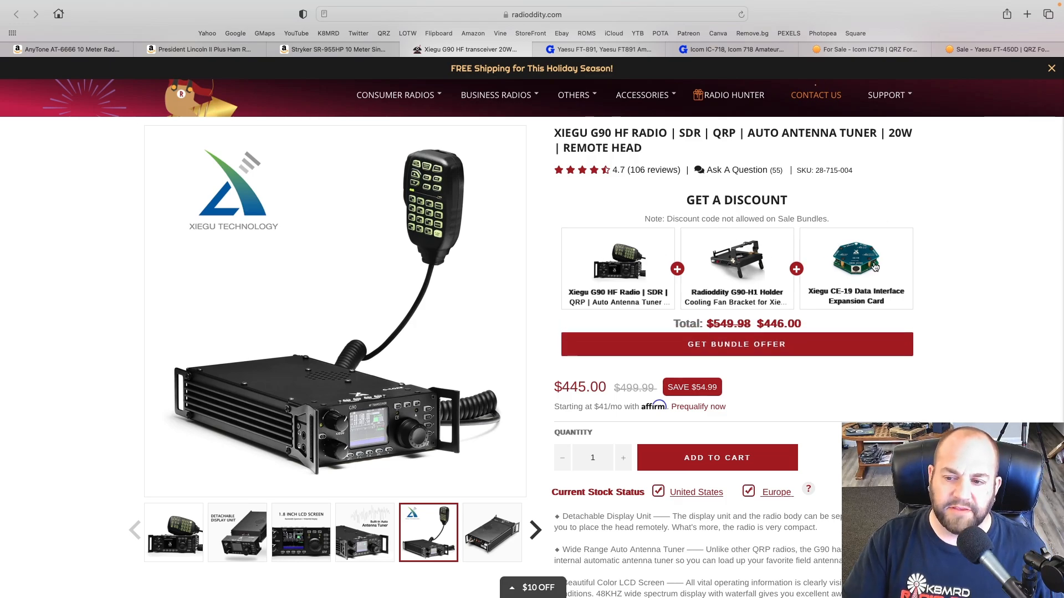
pyautogui.moveTo(627, 374)
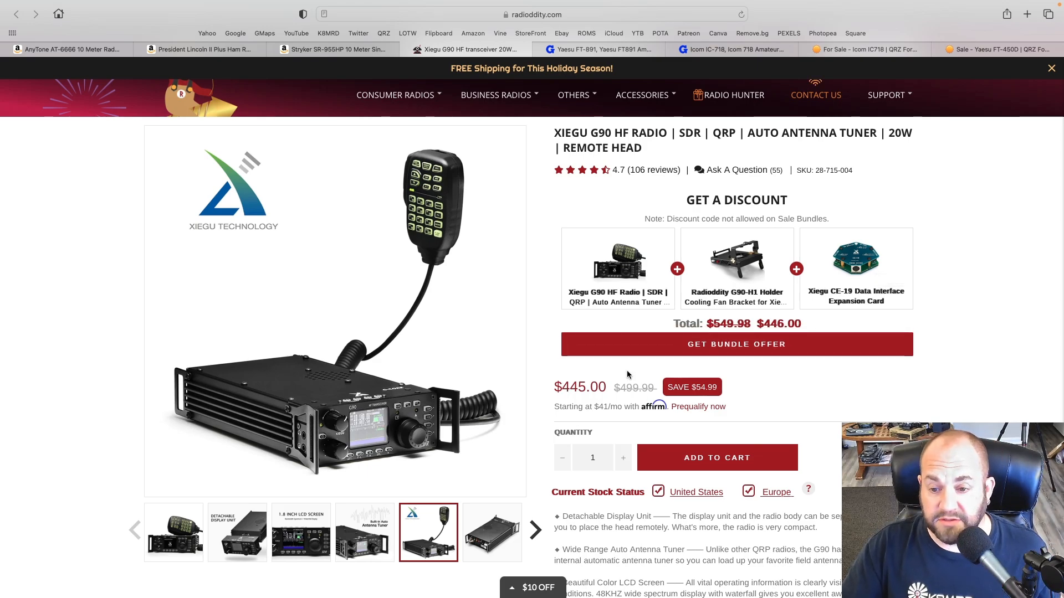
pyautogui.moveTo(966, 342)
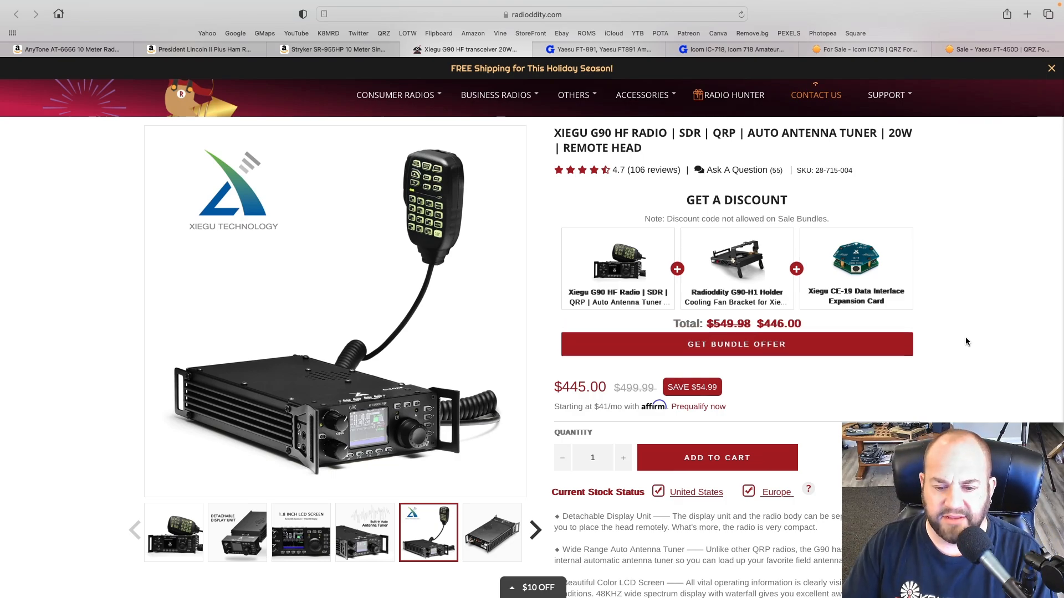
pyautogui.scroll(-3)
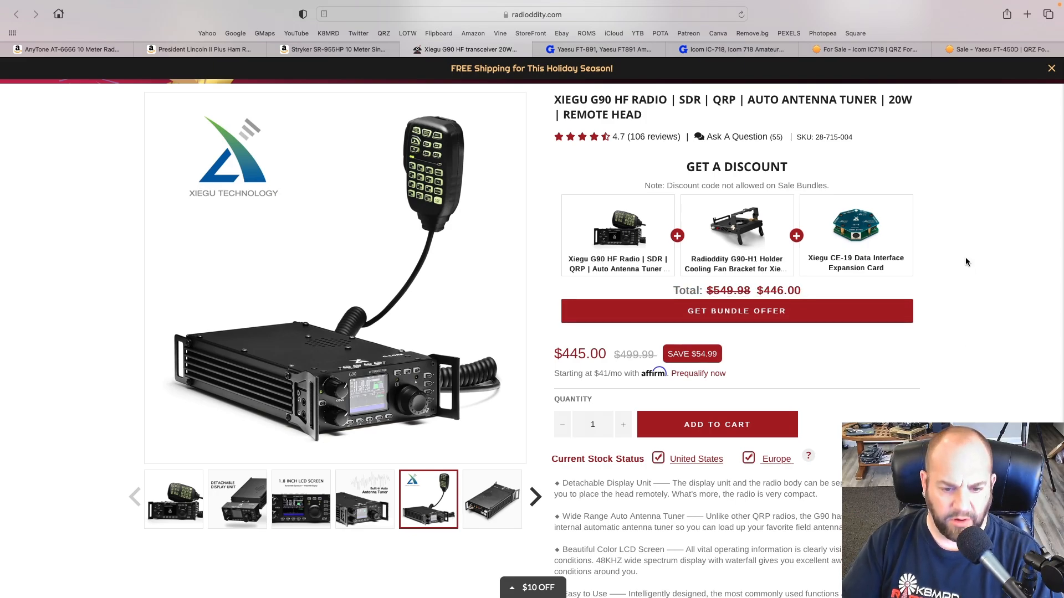
# - Switch to the GigaParts Yaesu FT-891 page showing $639.95 and out of stock
pyautogui.click(600, 49)
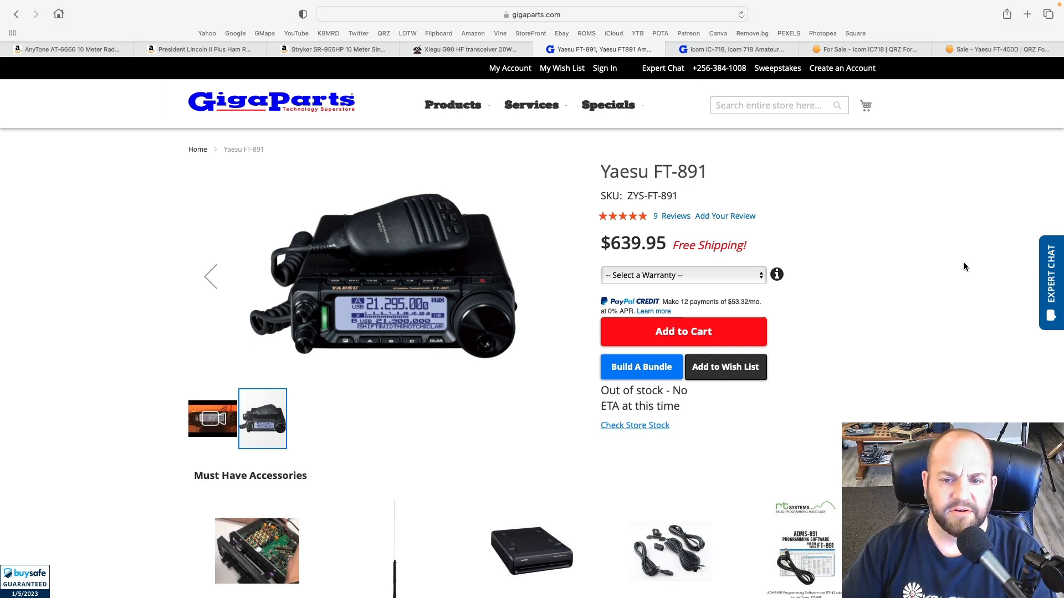
pyautogui.moveTo(710, 96)
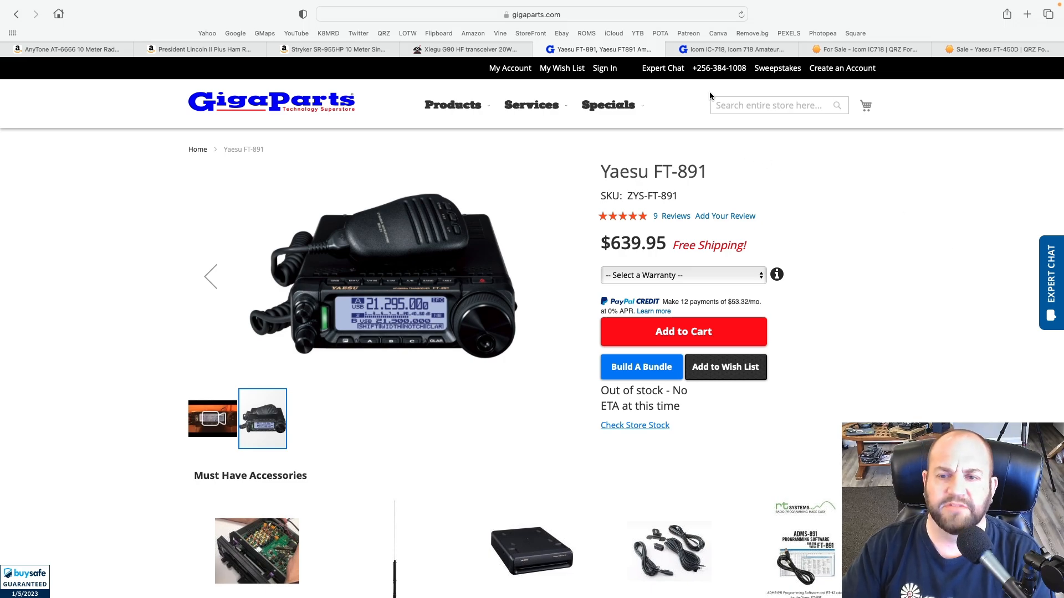
pyautogui.moveTo(729, 49)
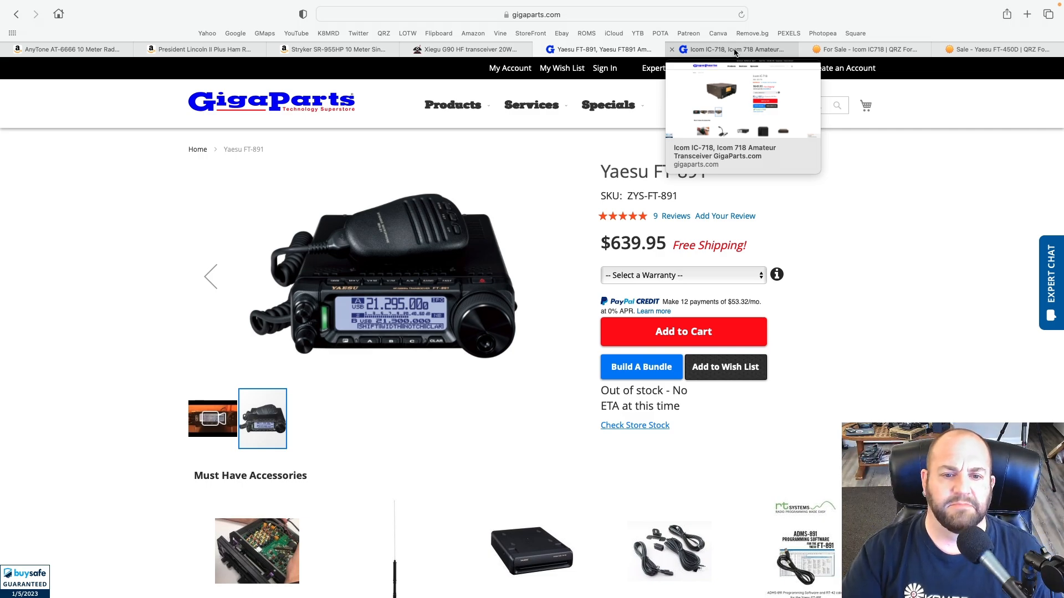
# - Switch to the Icom IC-718 page and view the radio's photos from several angles
pyautogui.click(729, 49)
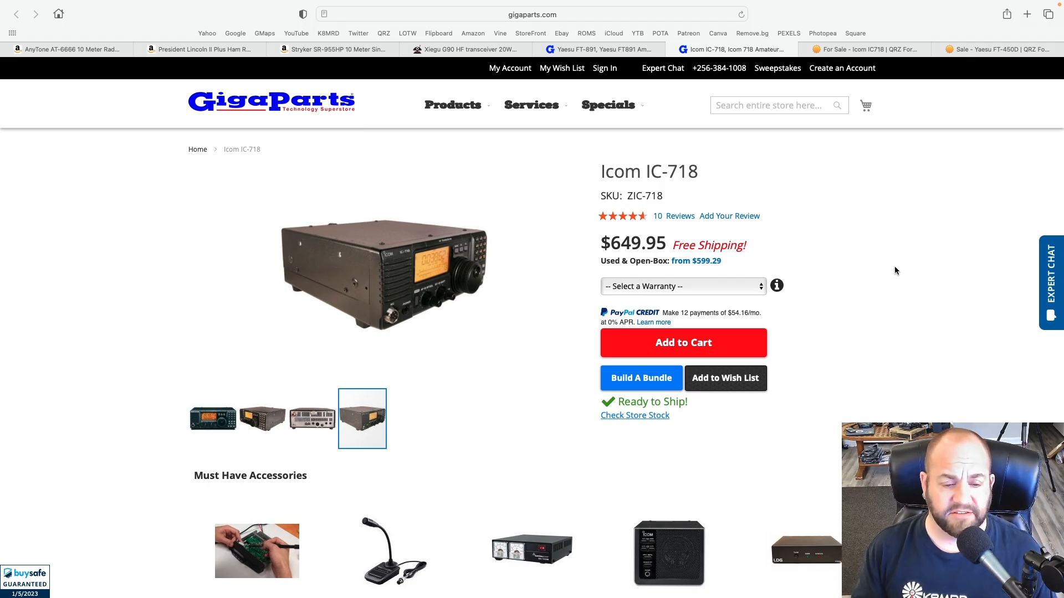
pyautogui.click(312, 419)
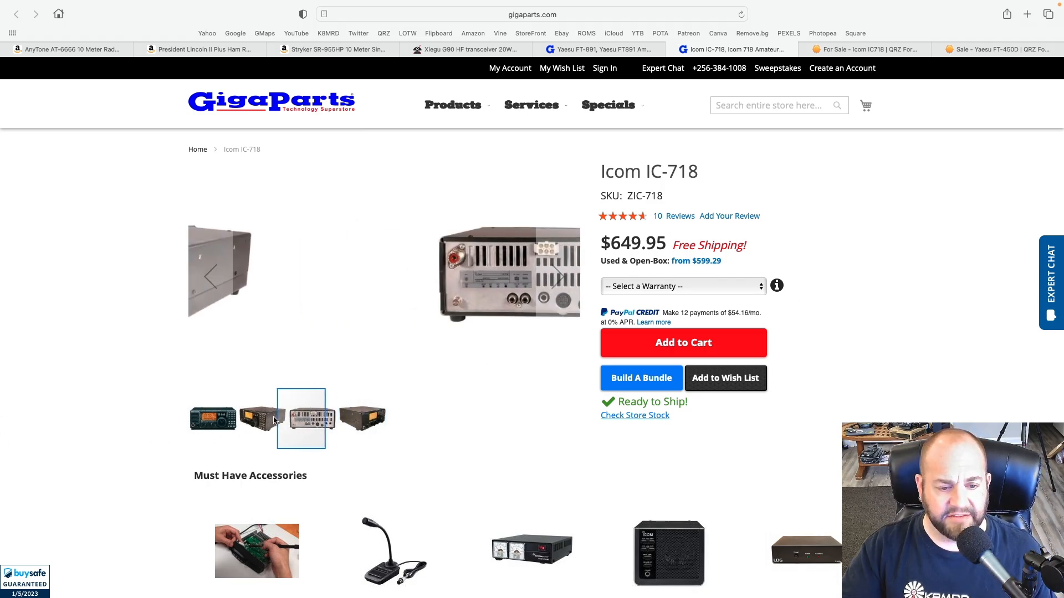
pyautogui.click(263, 419)
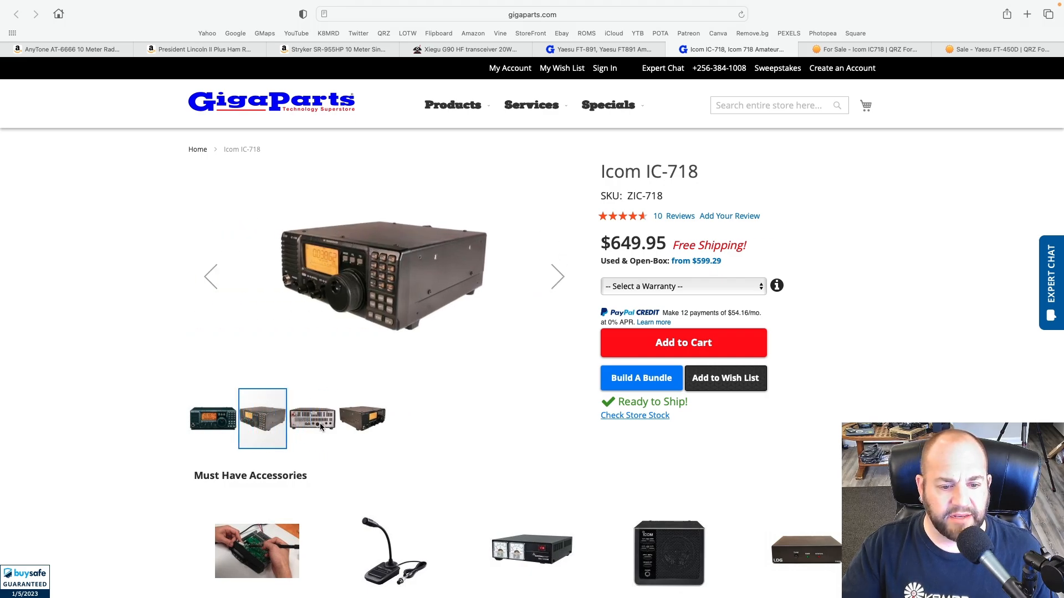
pyautogui.click(361, 419)
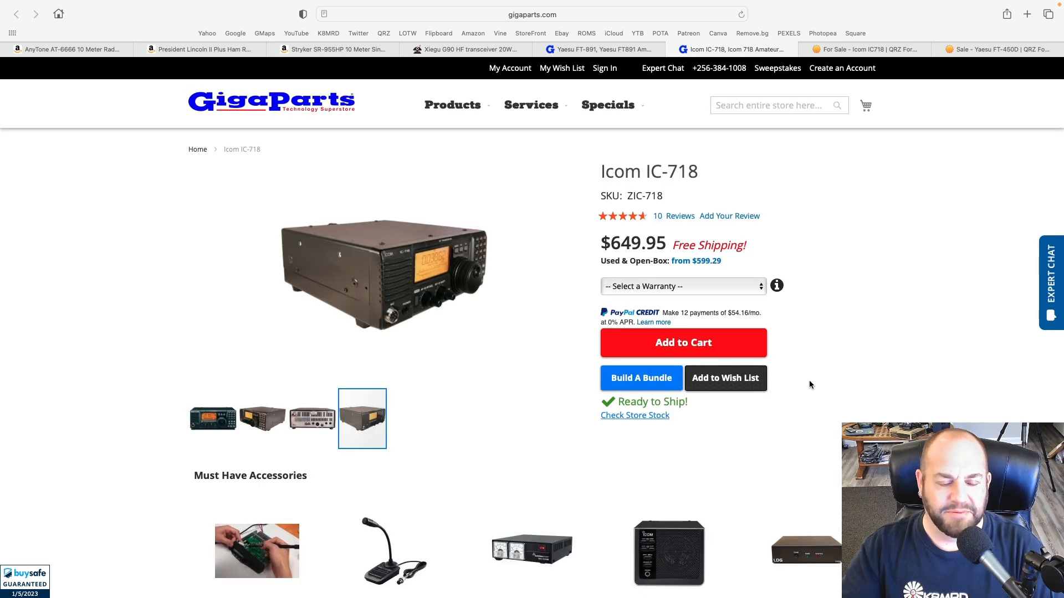
pyautogui.moveTo(426, 278)
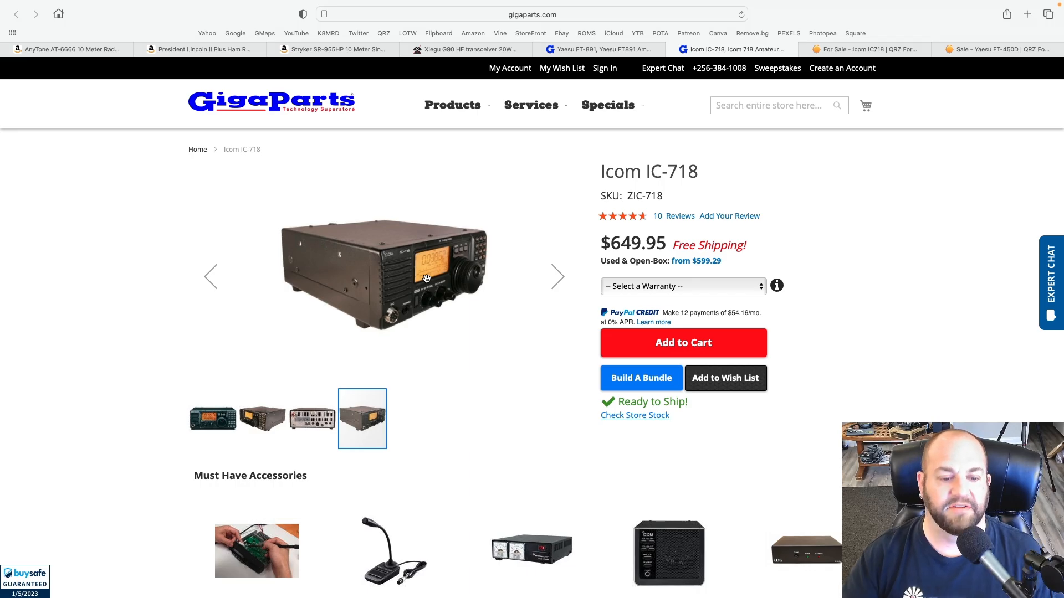
# - Highlight the 0.03-29.999999 MHz receive coverage in the overview
pyautogui.scroll(-3)
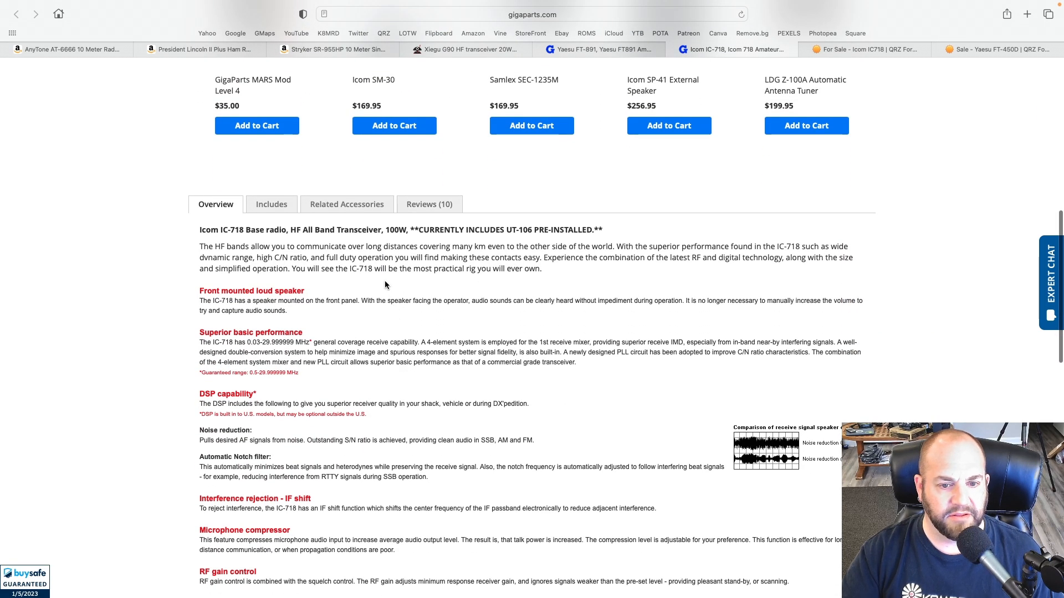
pyautogui.scroll(-3)
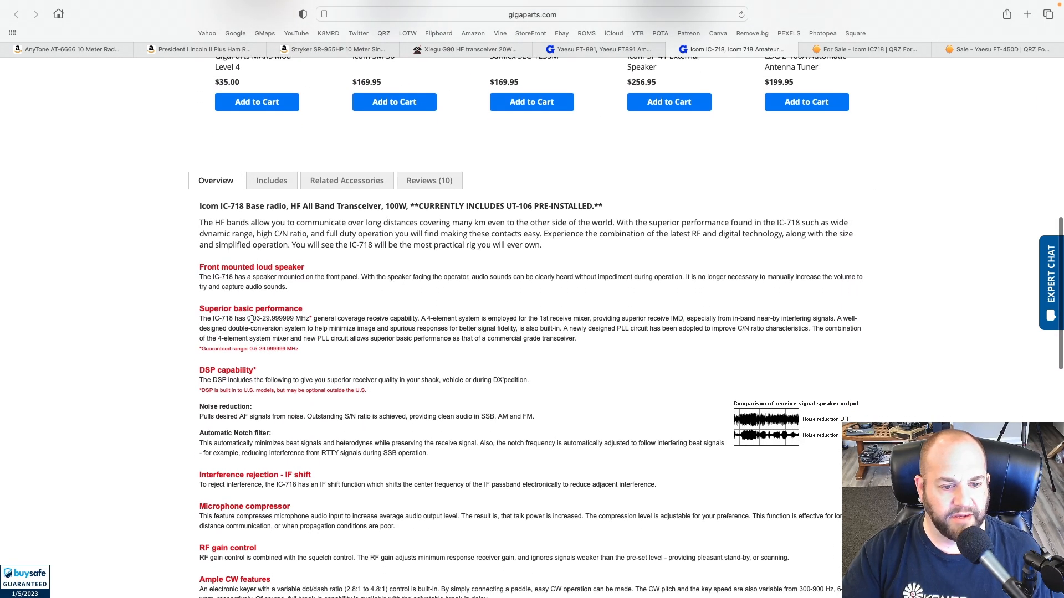
pyautogui.moveTo(249, 318); pyautogui.dragTo(294, 318)
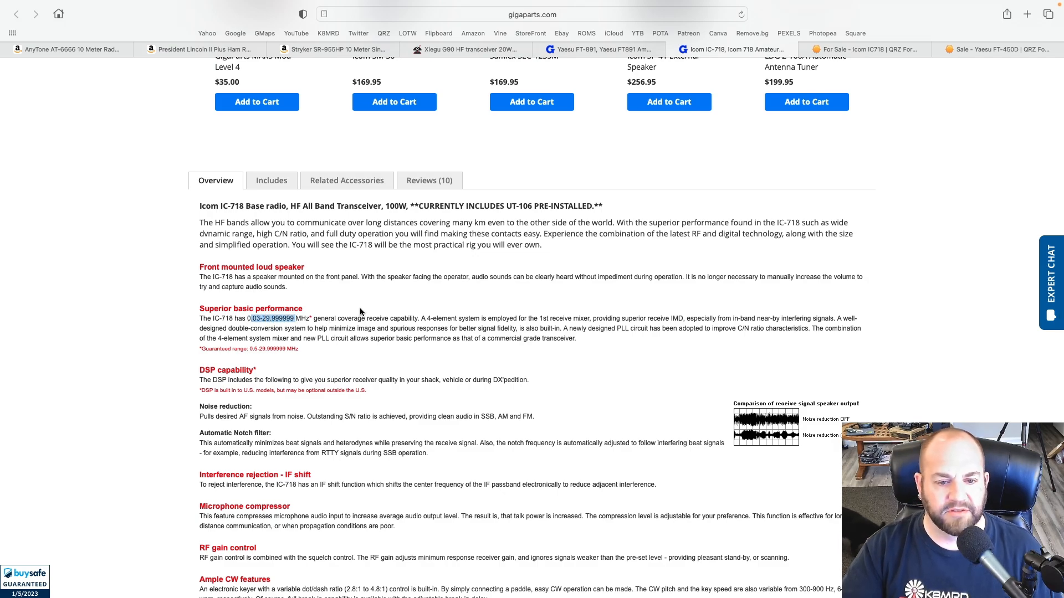
pyautogui.moveTo(567, 328)
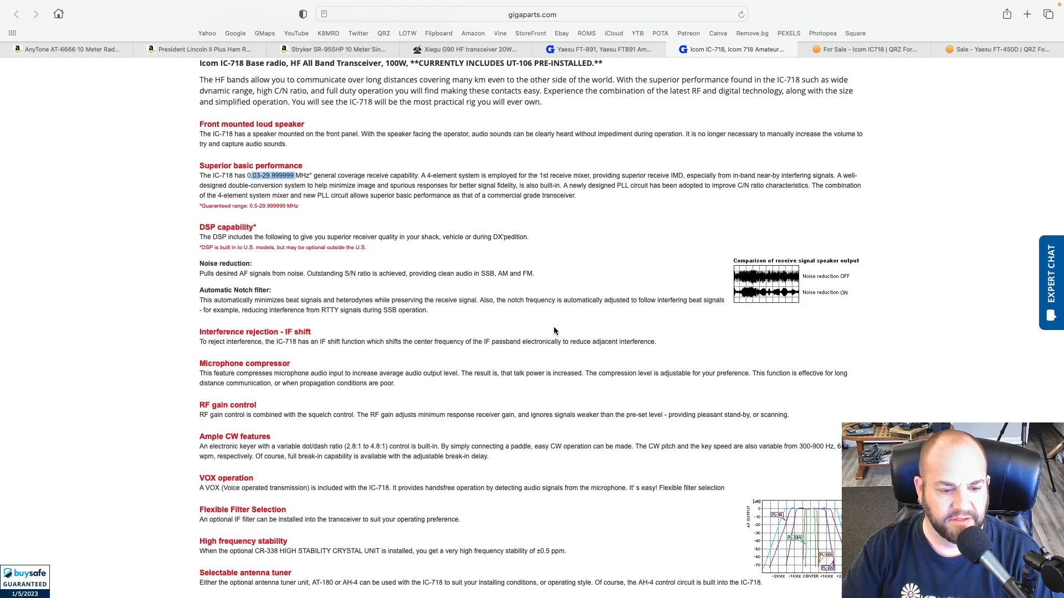
pyautogui.scroll(-3)
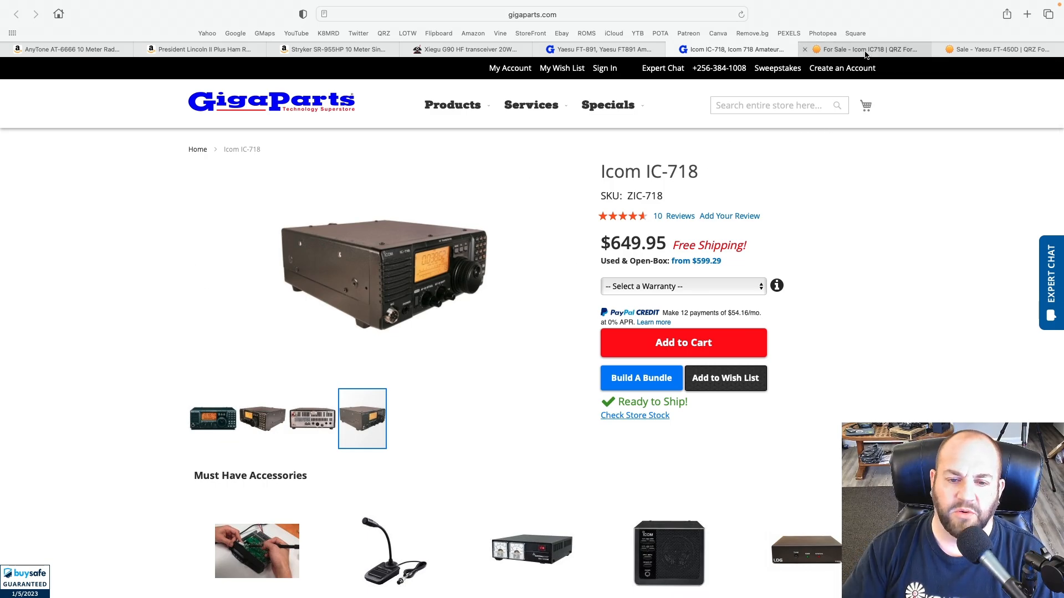
# - Open the QRZ used Icom IC718 listing and read the seller's description and $500 price
pyautogui.click(862, 49)
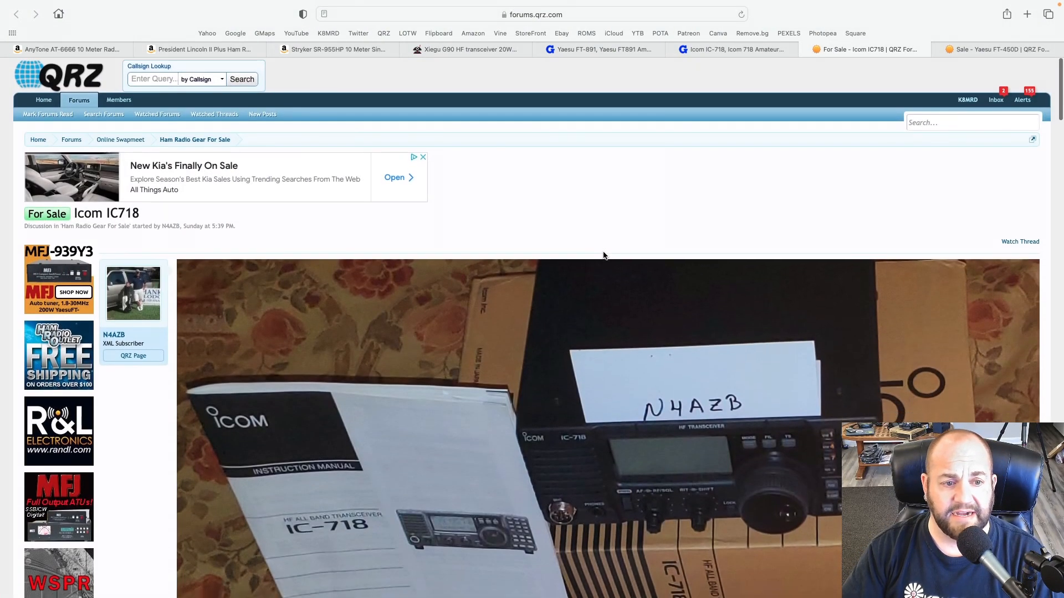
pyautogui.scroll(-3)
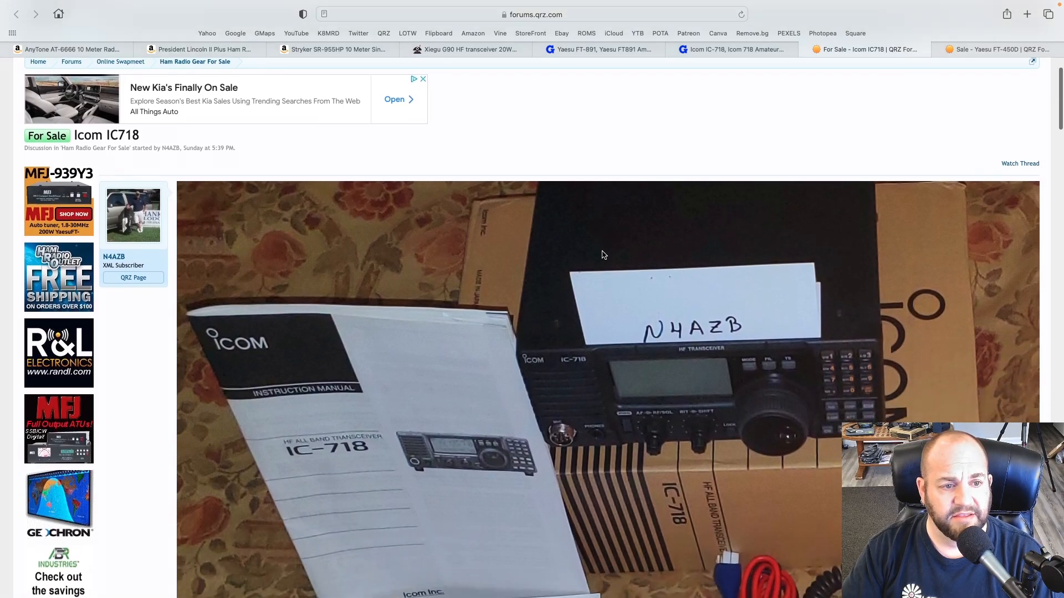
pyautogui.scroll(-3)
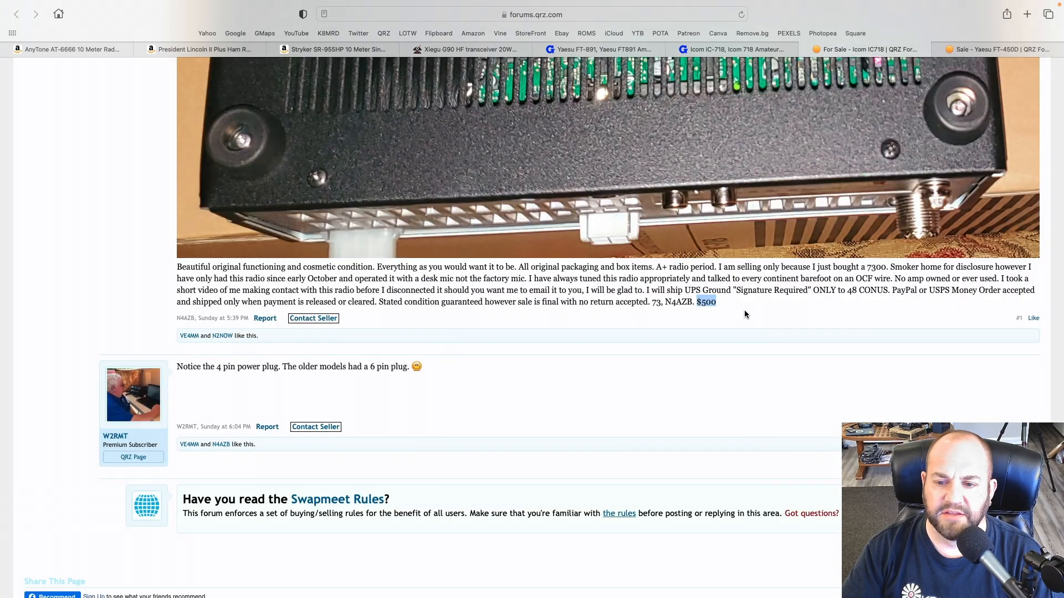
pyautogui.doubleClick(902, 267)
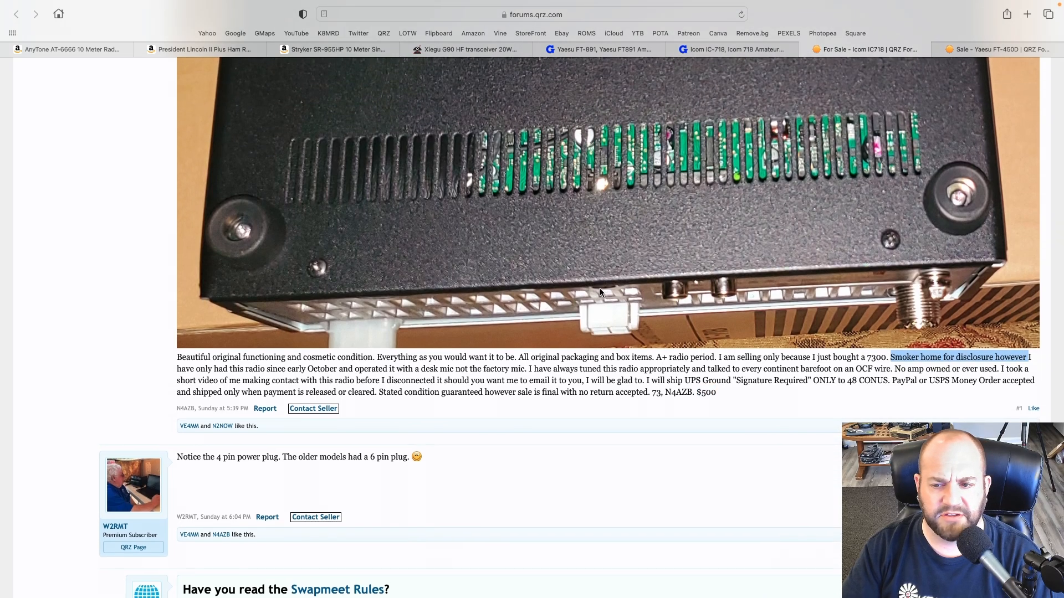
pyautogui.moveTo(403, 368)
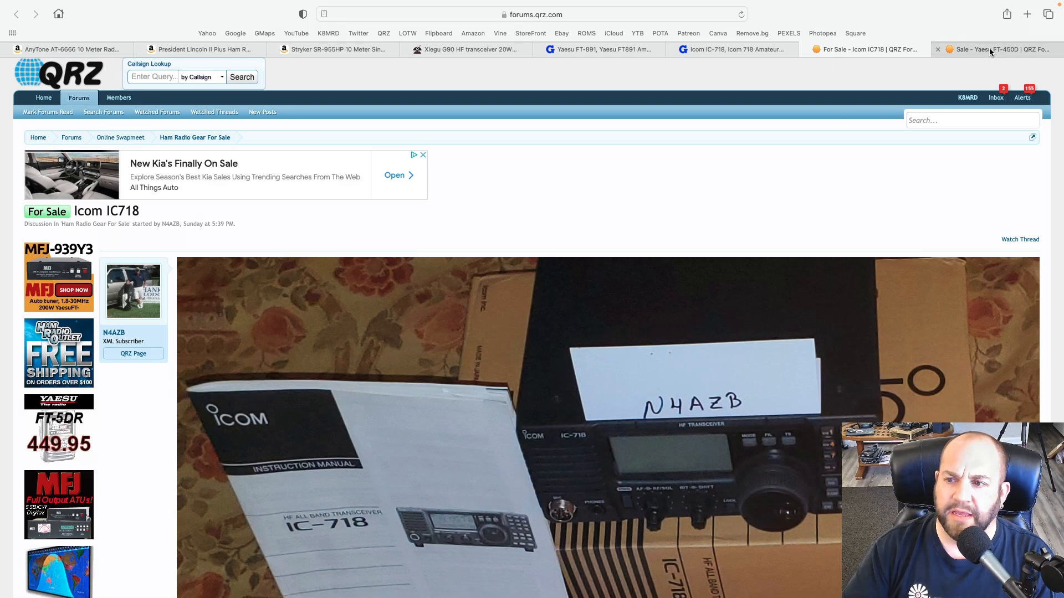
# - Open the QRZ Yaesu FT-450D listing, highlight the noisy back fan note and enlarge the rear-panel photo
pyautogui.click(990, 49)
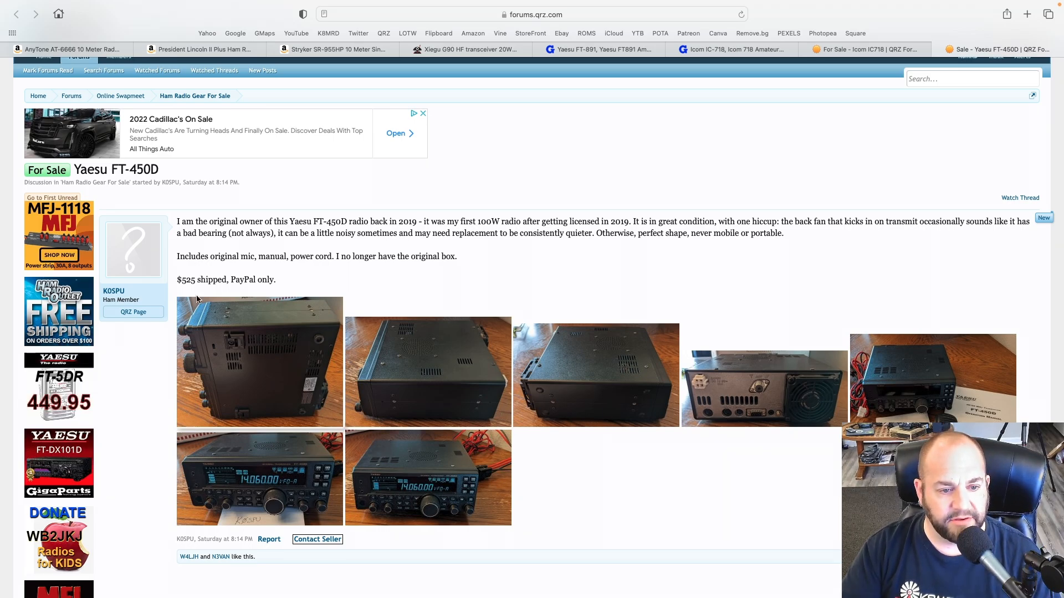
pyautogui.moveTo(307, 285)
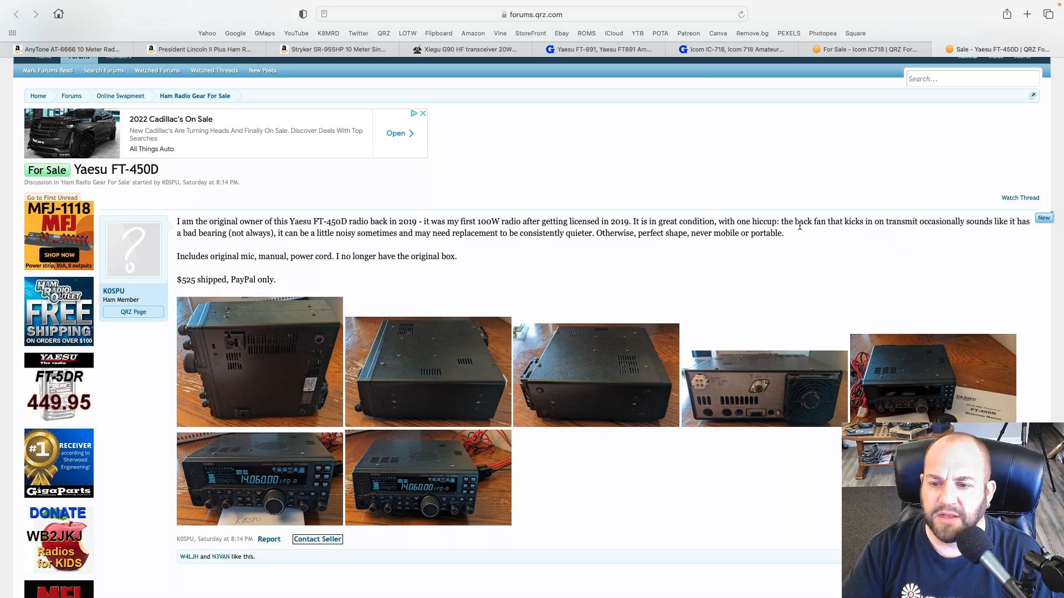
pyautogui.moveTo(789, 222); pyautogui.dragTo(1007, 222)
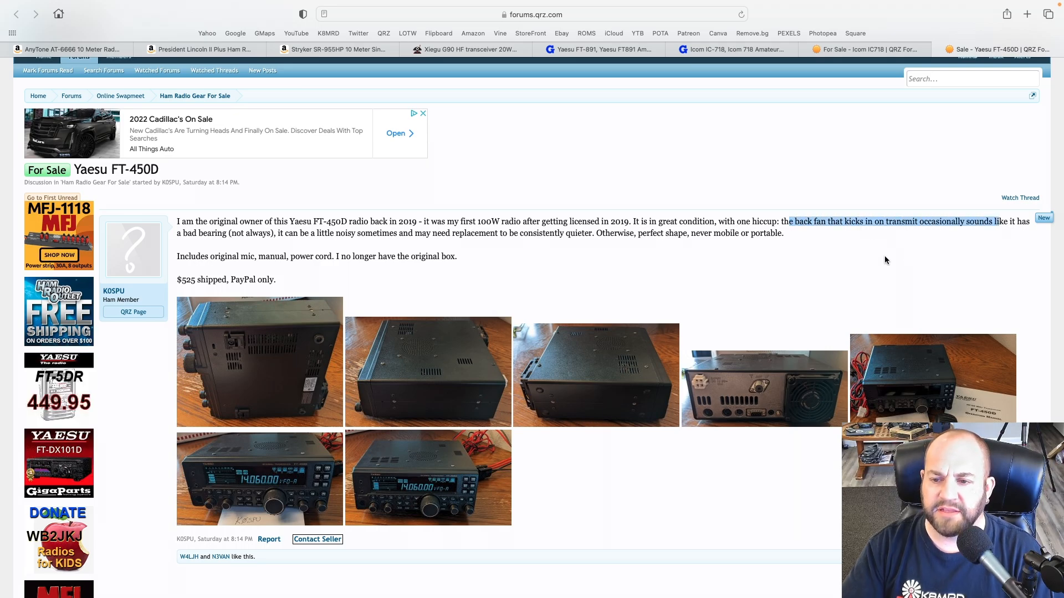
pyautogui.click(764, 376)
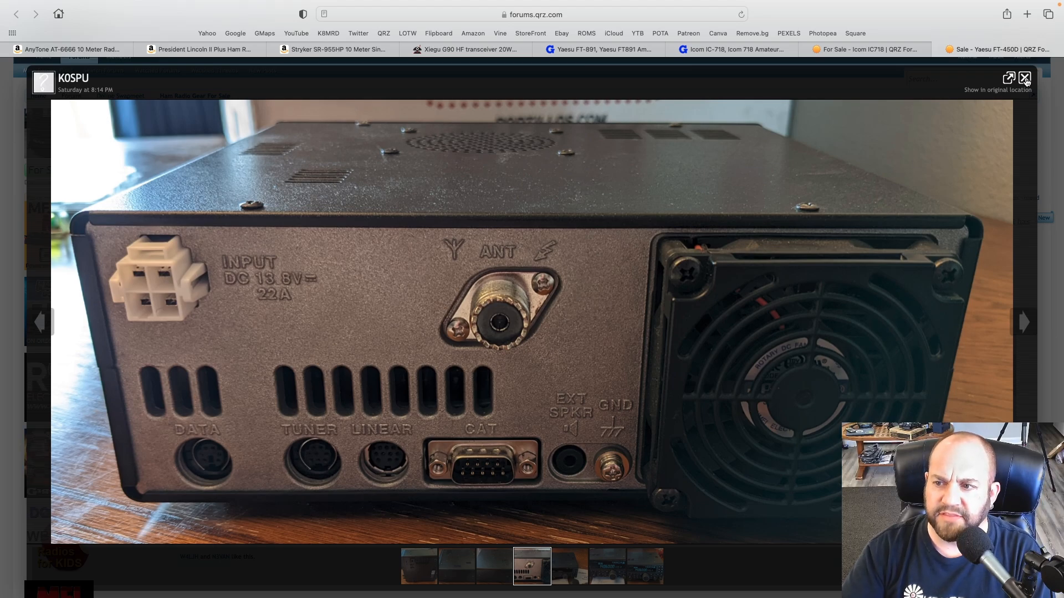
pyautogui.click(1024, 78)
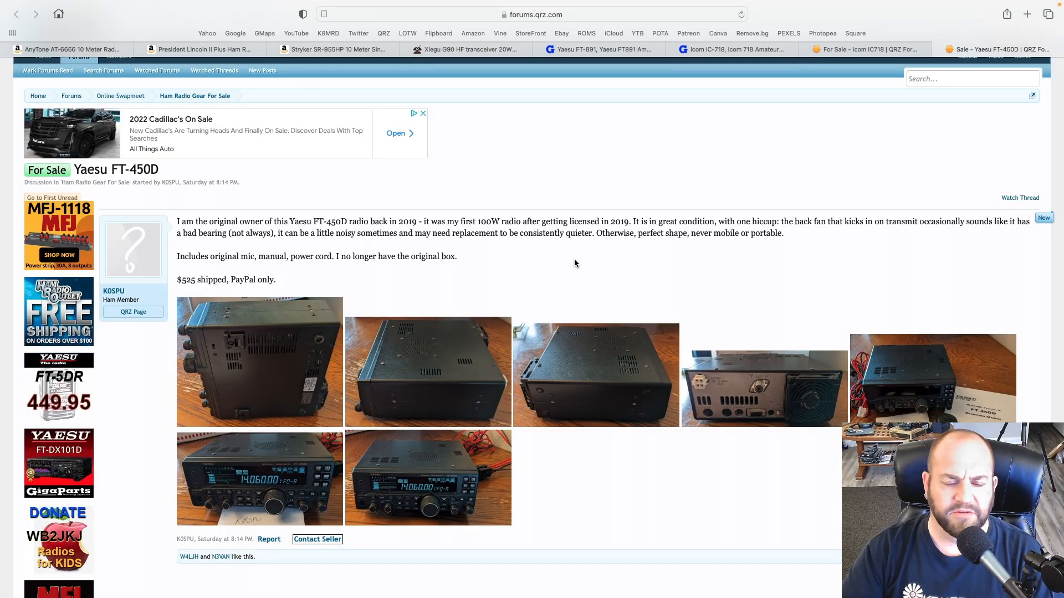